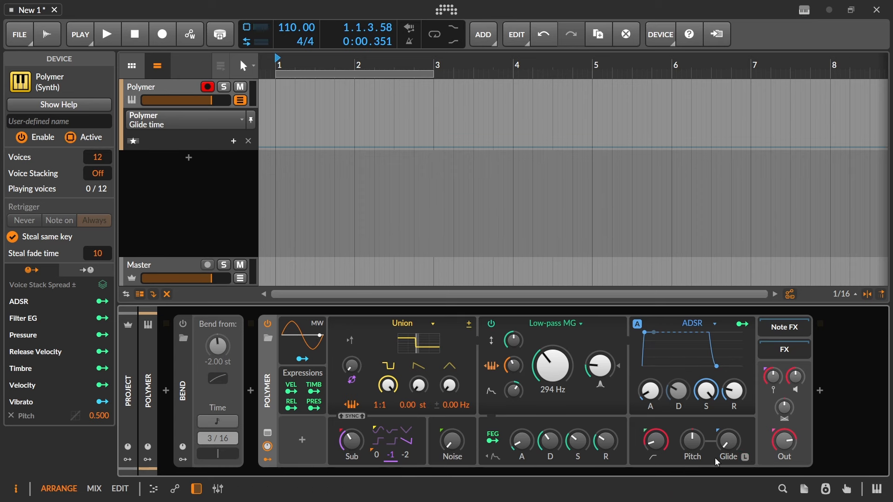
mouse_move(735, 449)
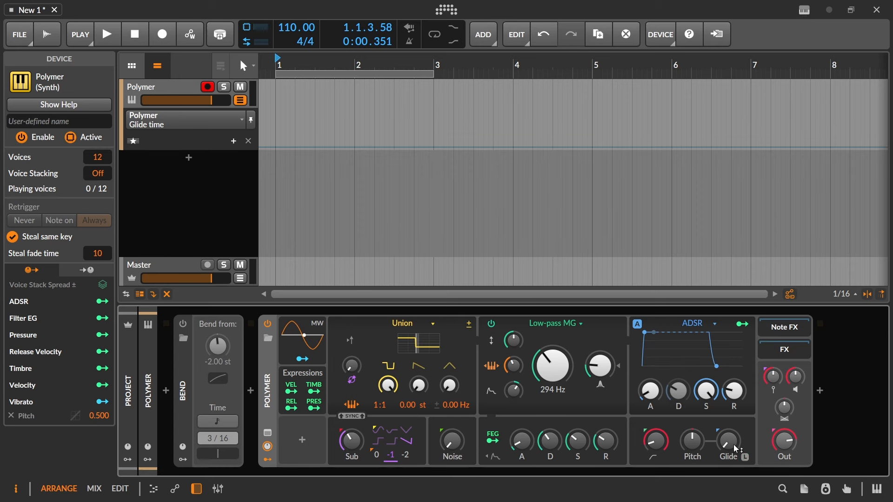
mouse_move(279, 340)
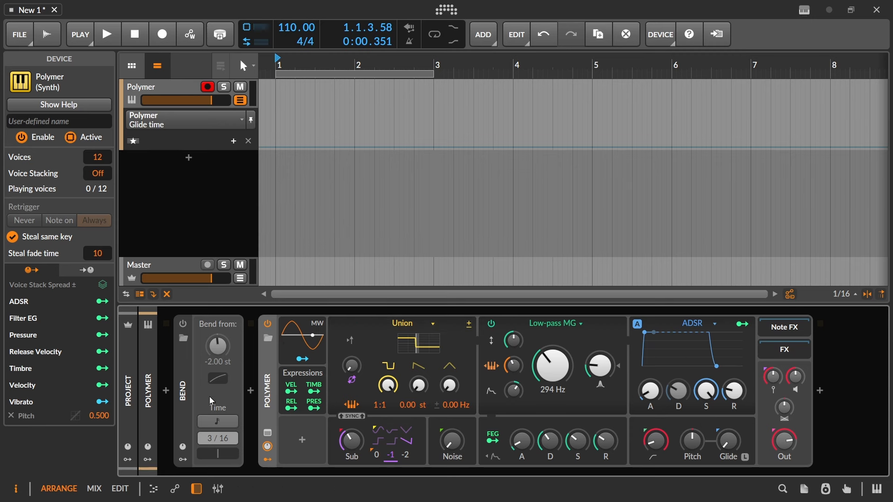
mouse_move(705, 391)
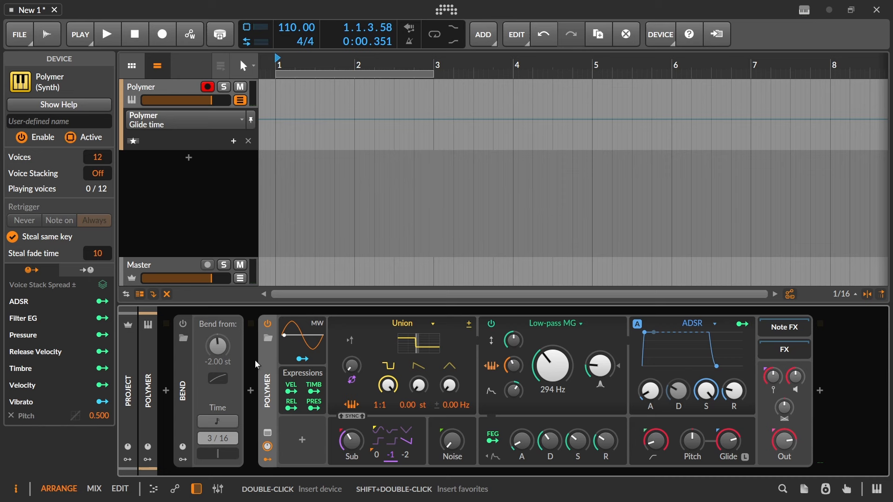
mouse_move(750, 444)
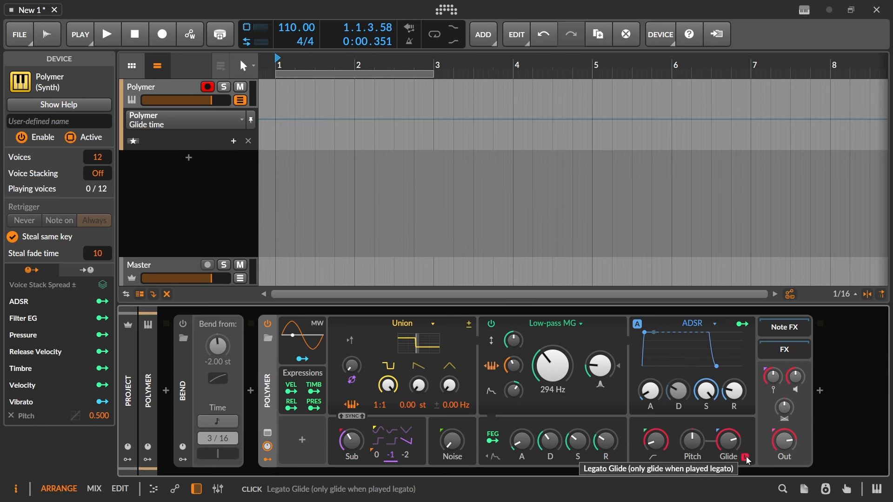
mouse_move(72, 170)
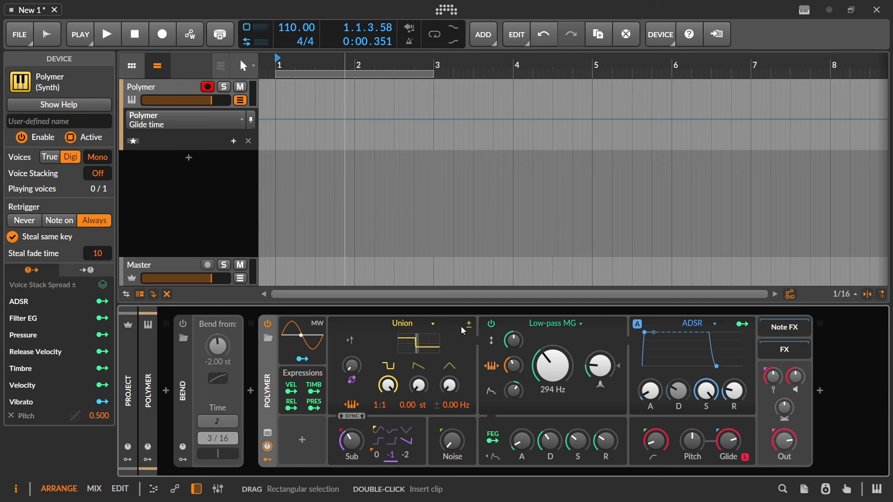
mouse_move(739, 458)
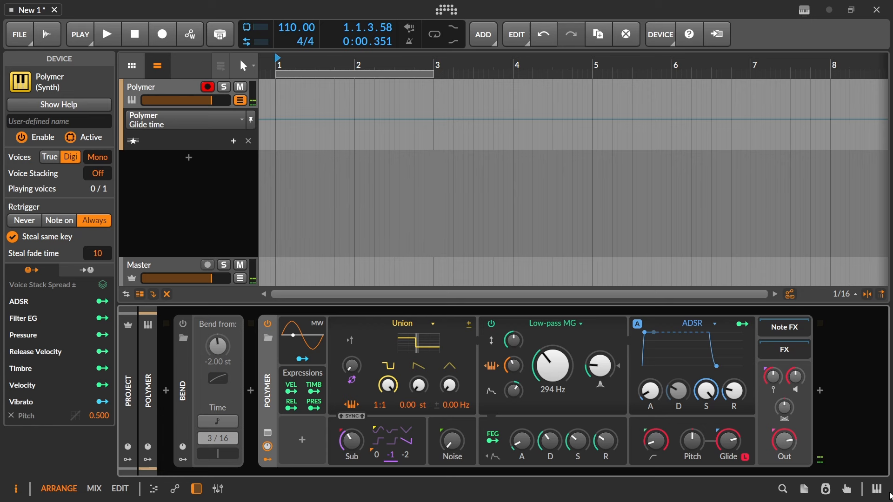
mouse_move(742, 456)
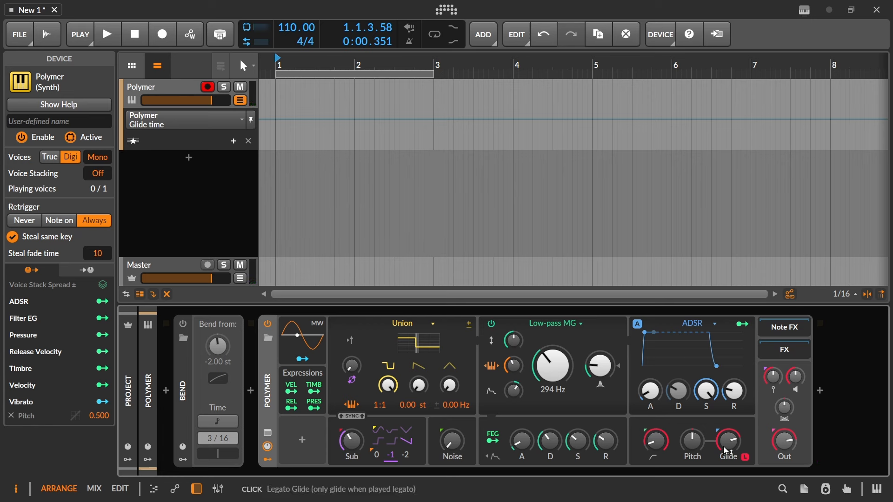
mouse_move(423, 141)
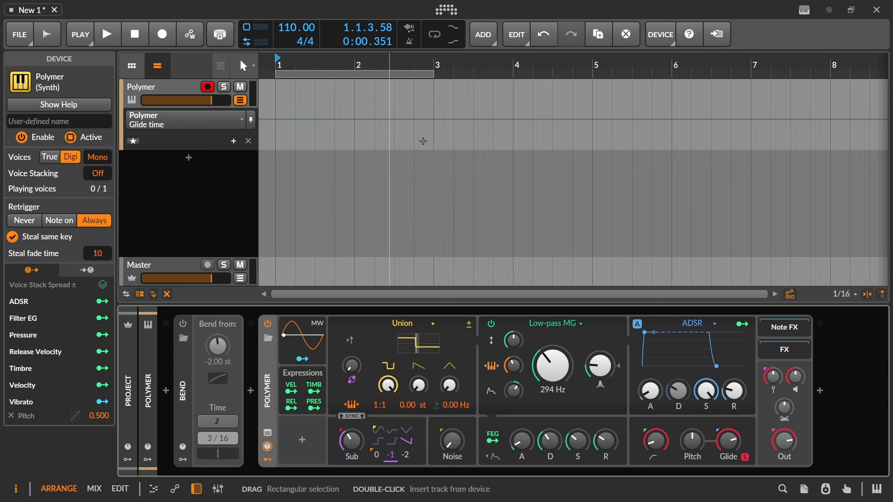
mouse_move(745, 457)
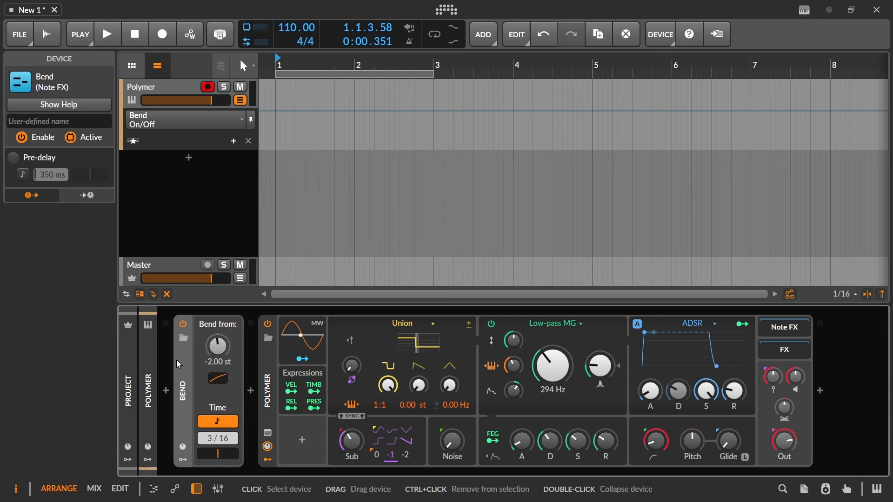
mouse_move(720, 416)
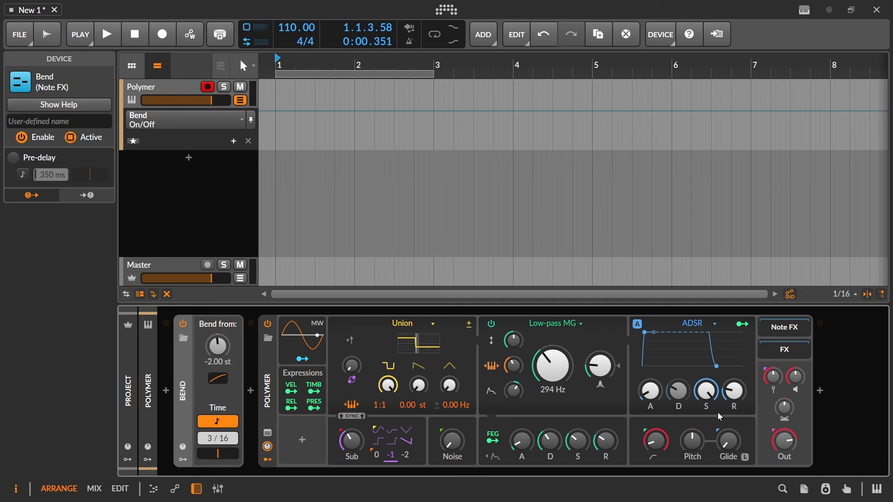
mouse_move(743, 457)
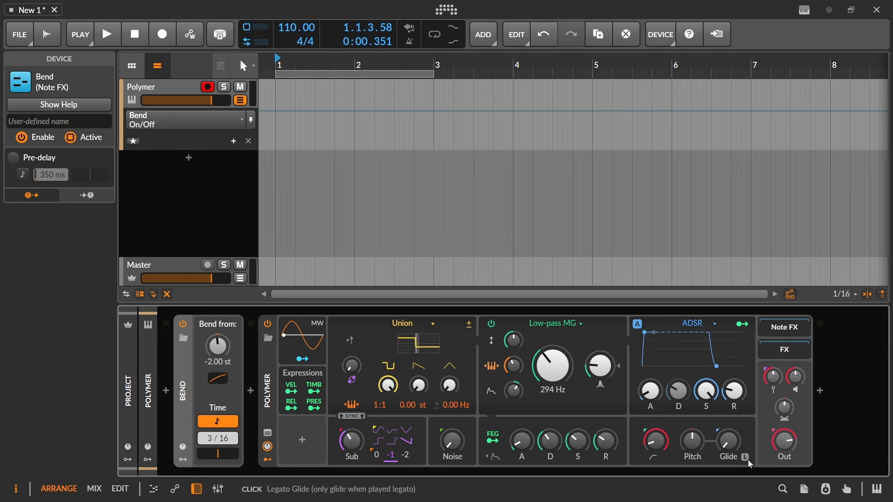
mouse_move(728, 443)
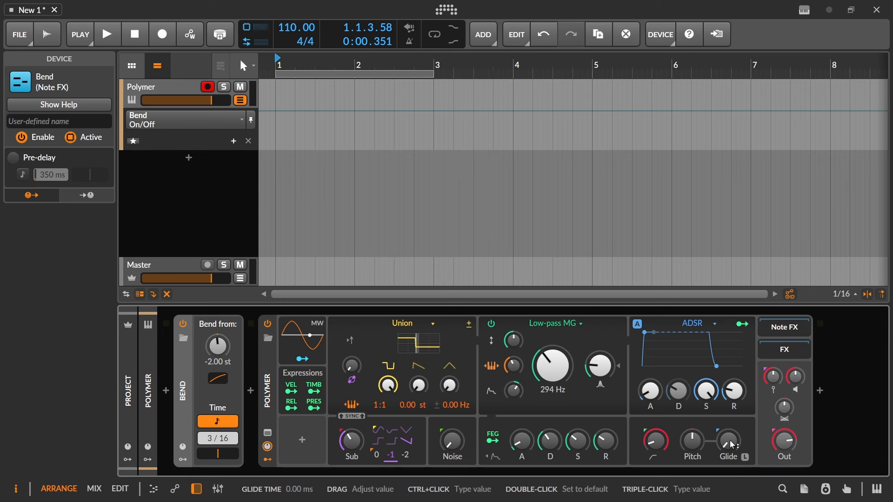
mouse_move(745, 460)
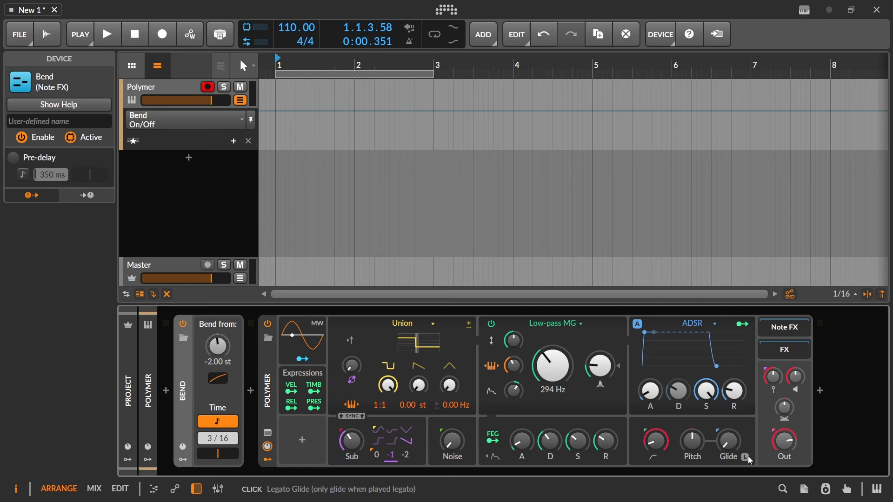
mouse_move(731, 442)
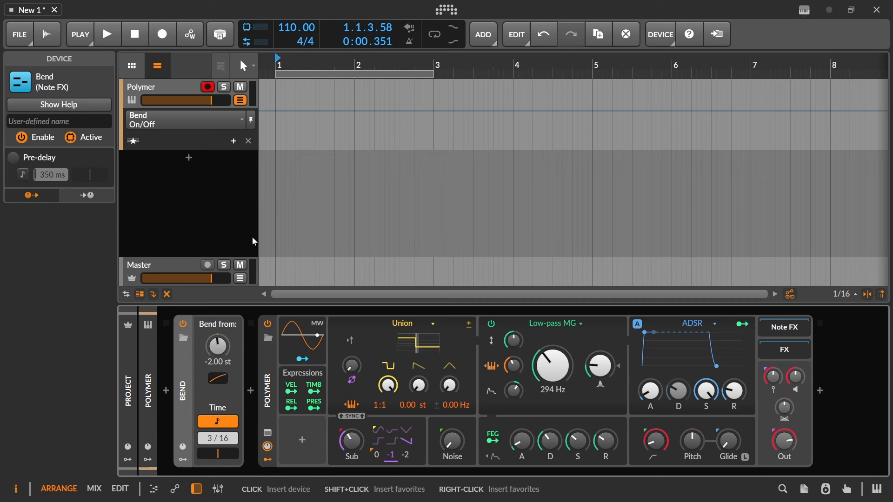
Step: Arm transport recording, play notes into a short Polymer take, then stop
left_click(162, 34)
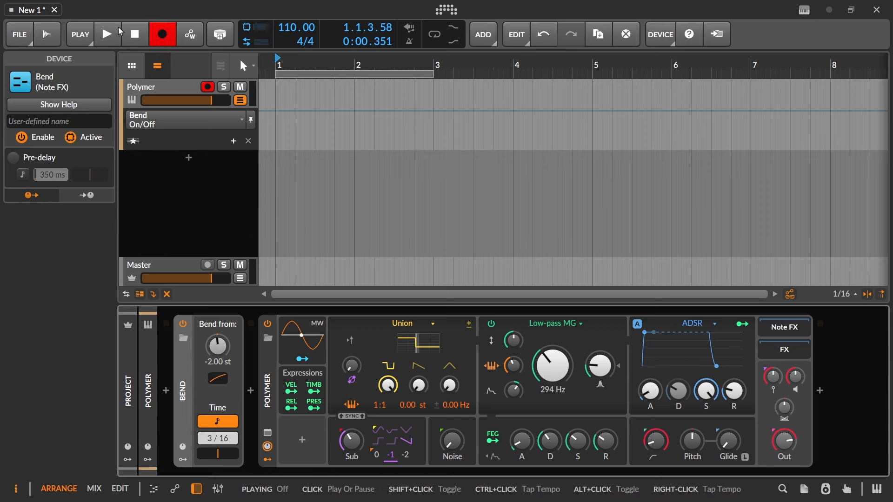
left_click(107, 33)
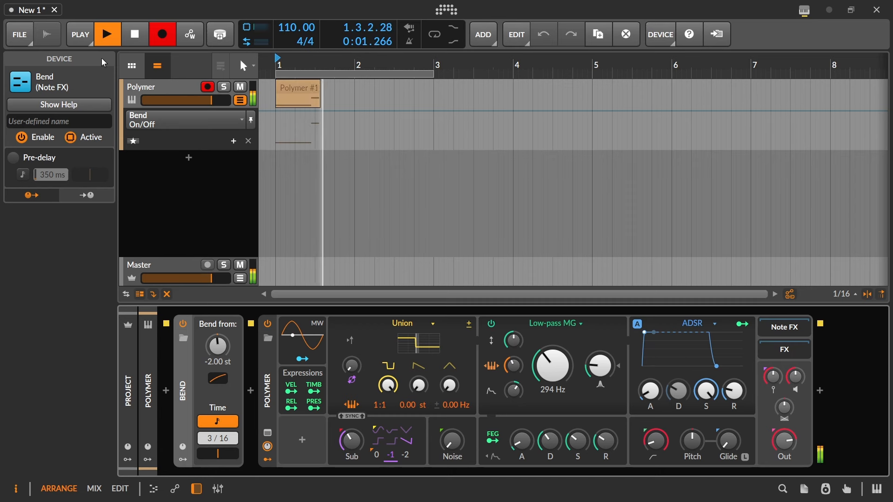
left_click(107, 33)
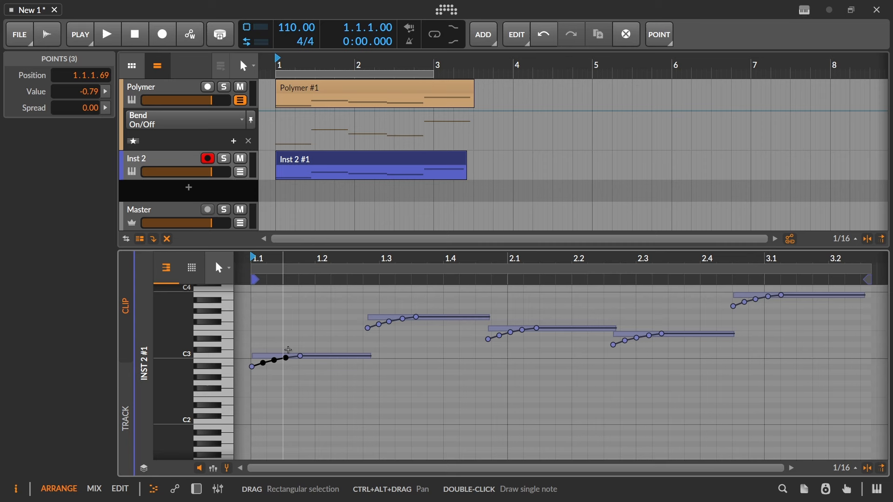
Step: Select the first Inst 2 note's bend points and drag its start down to -7.00 semitones
left_click_drag(253, 359, 300, 359)
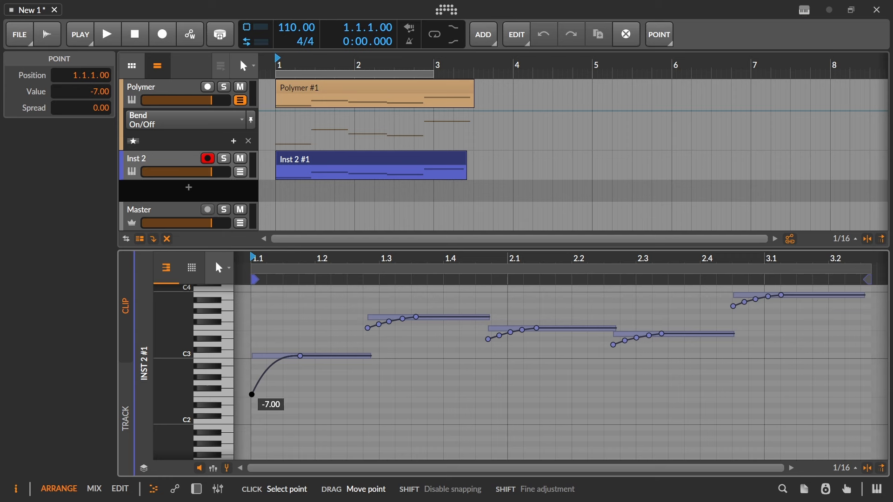
left_click_drag(251, 394, 250, 423)
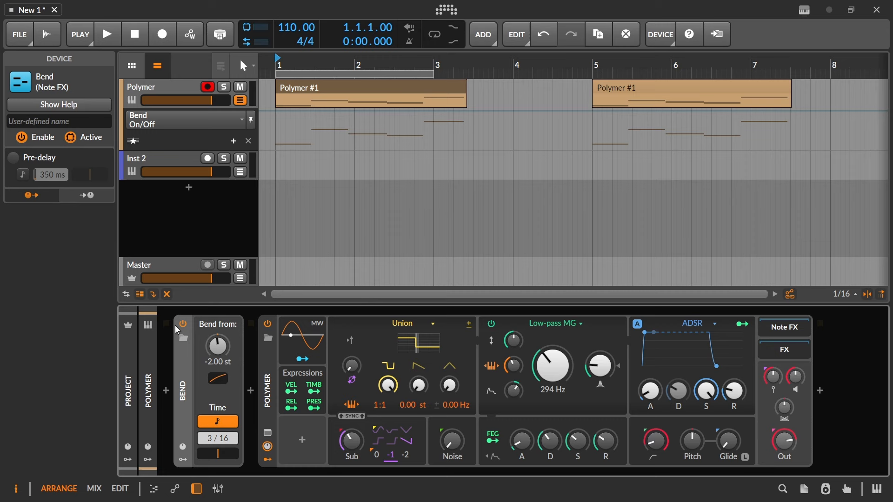
Step: Shape the fourth note's bend into a high-to-low dip, dropping a point to -7 semitones
left_click(107, 34)
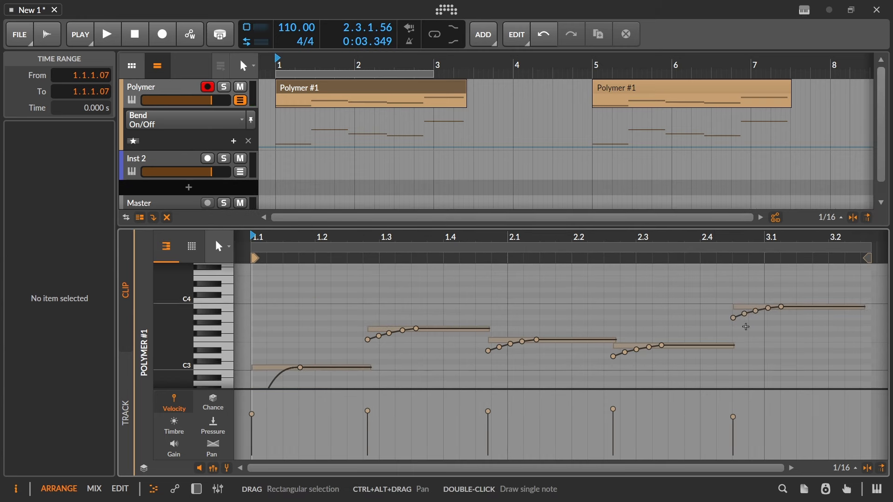
left_click(612, 359)
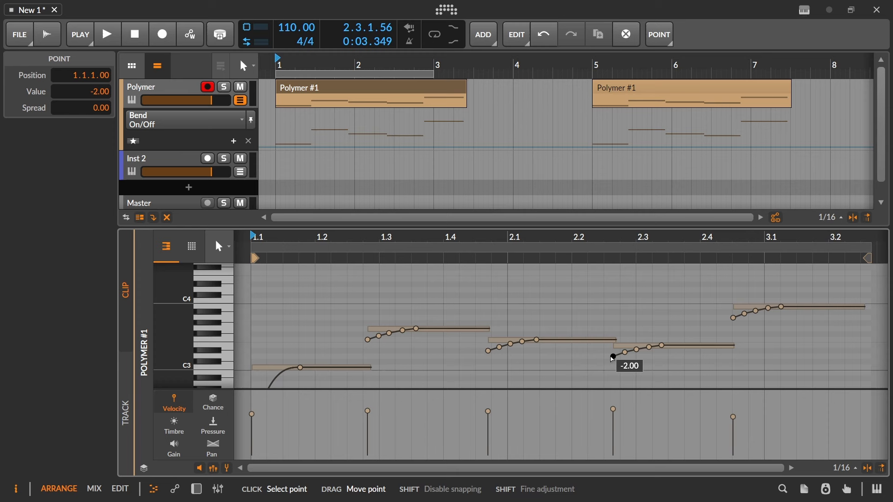
left_click_drag(612, 357, 612, 279)
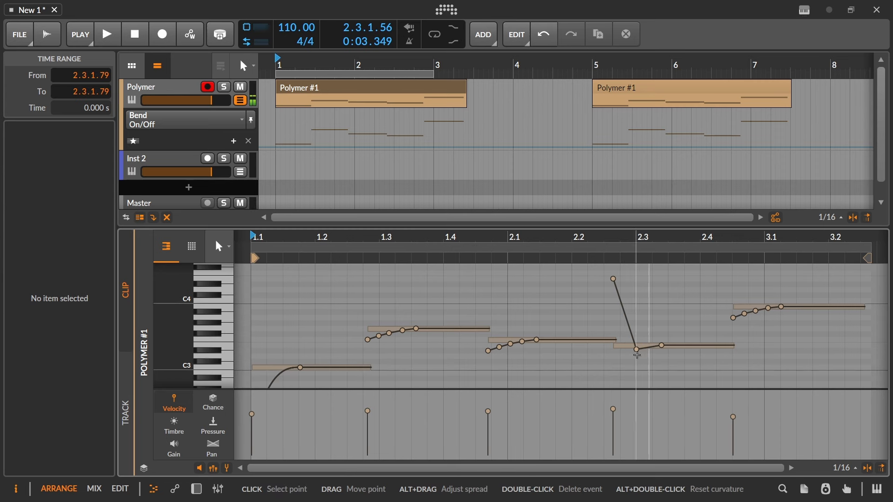
left_click_drag(637, 346, 636, 378)
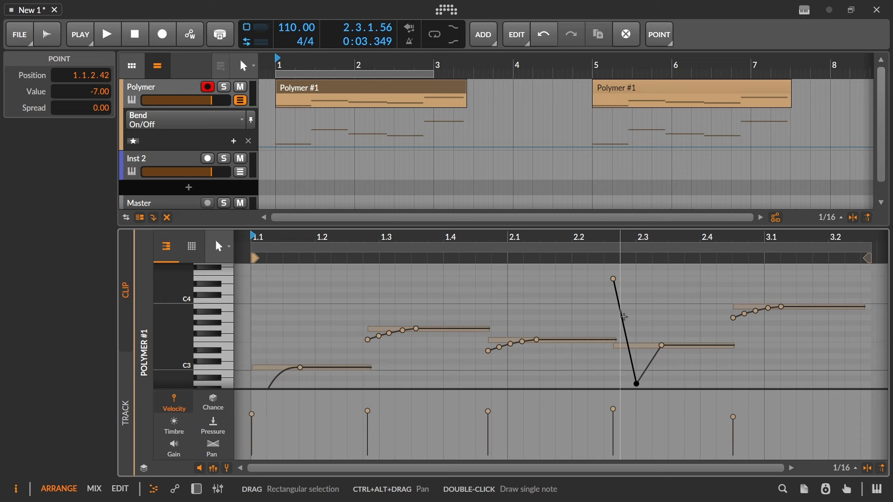
Step: Play back the edited clip and select a clip in the arrangement
left_click(106, 34)
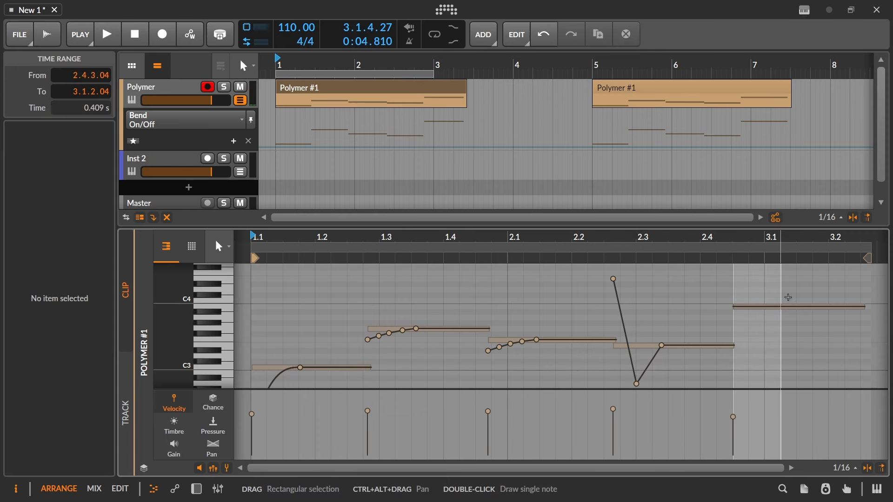
left_click(108, 34)
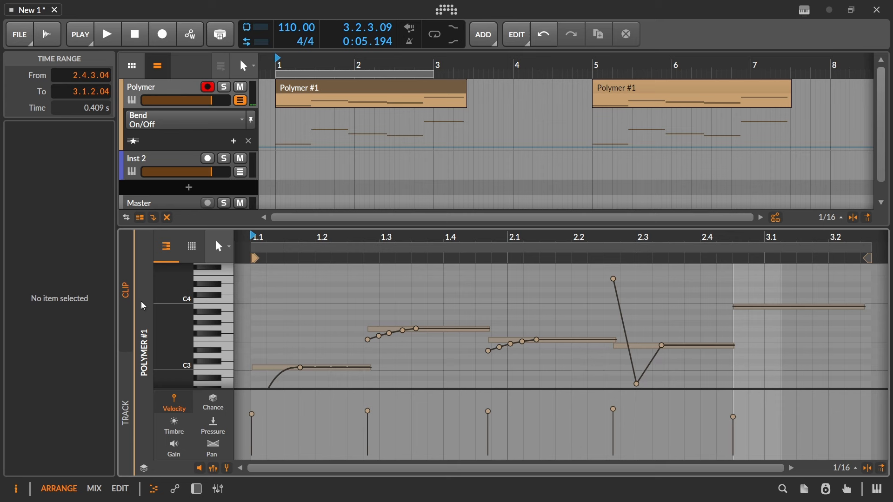
mouse_move(267, 236)
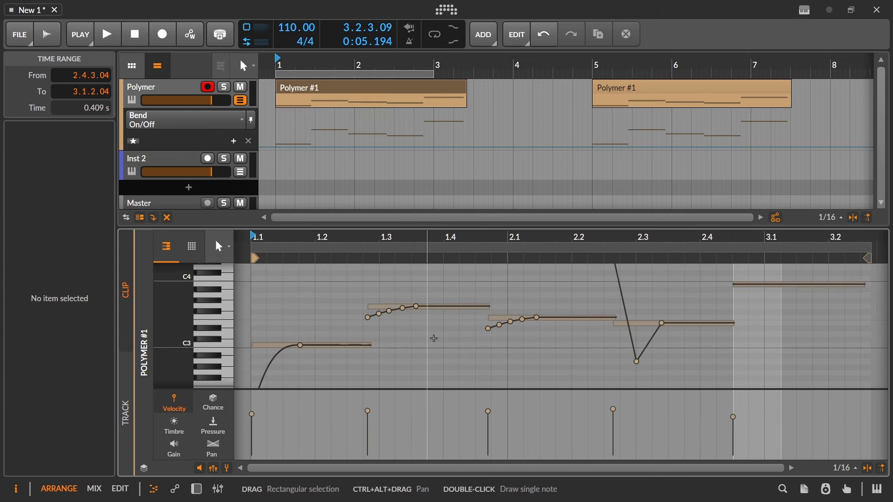
left_click(367, 93)
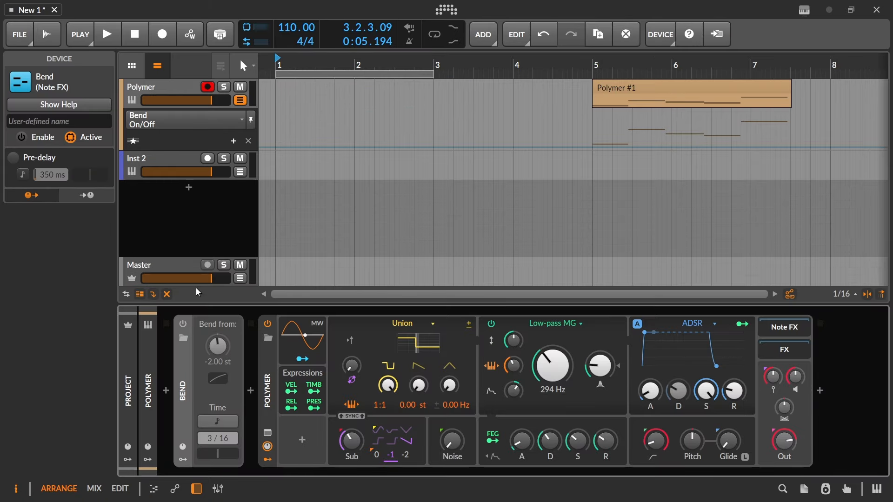
mouse_move(182, 324)
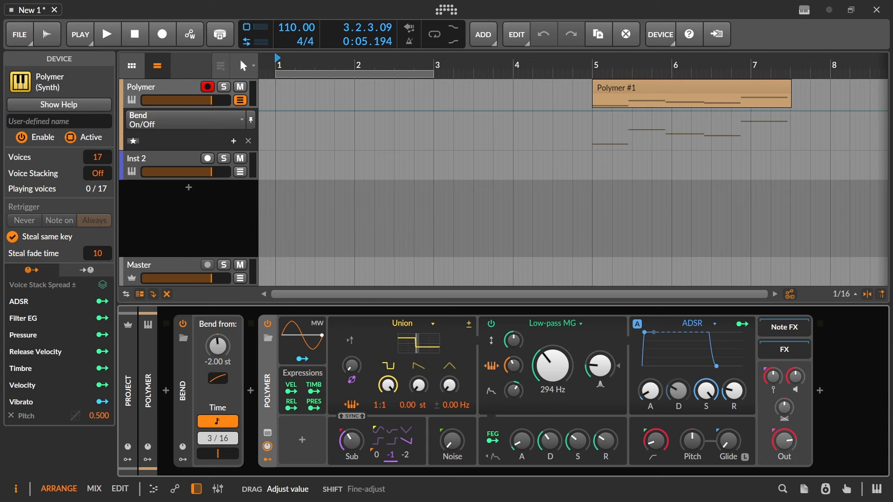
Step: Set Polymer to 18 voices, select the bar-5 Polymer clip, and arm Inst 2
left_click_drag(96, 157, 96, 154)
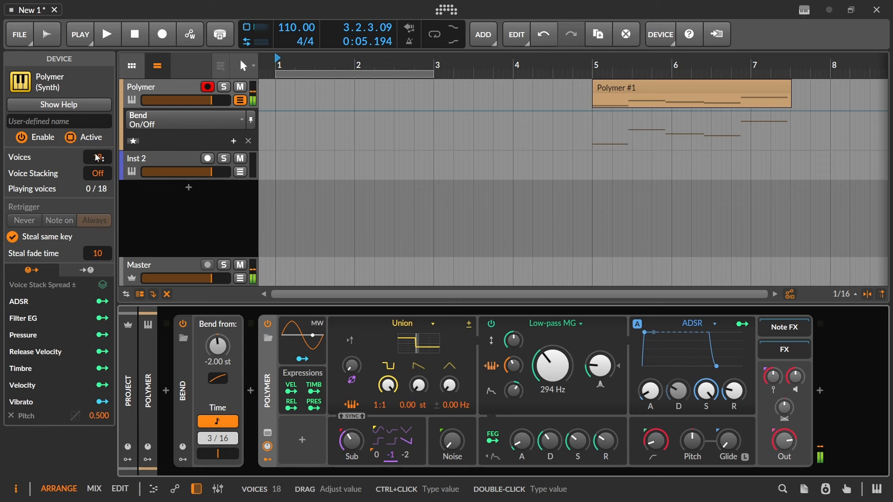
left_click(689, 93)
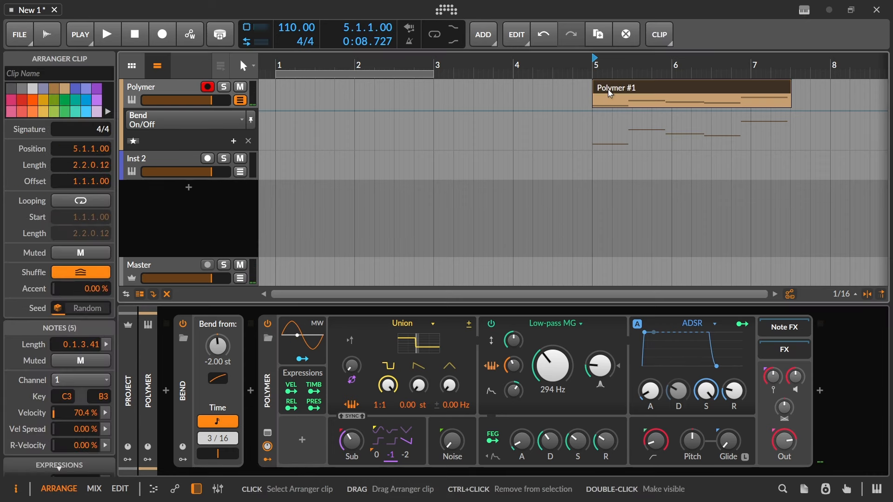
left_click(190, 34)
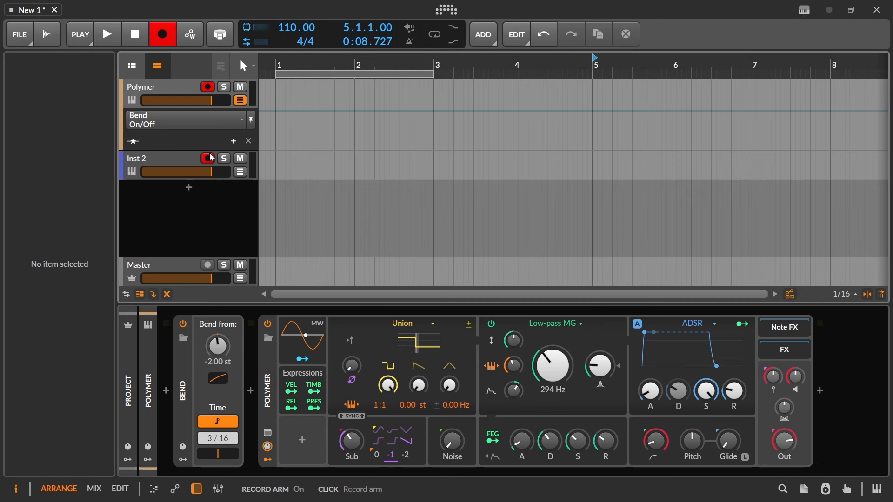
left_click(153, 159)
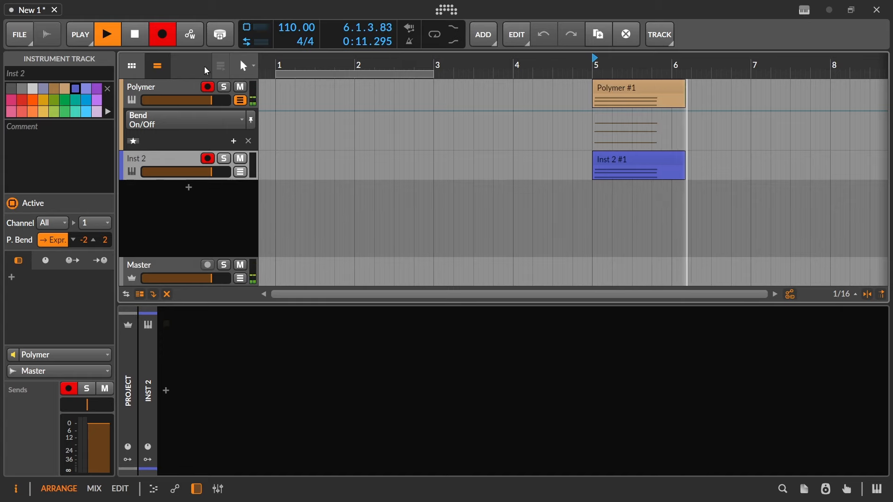
Step: Open the Inst 2 #1 clip in the note editor and inspect the E3 note's bend point
double_click(638, 165)
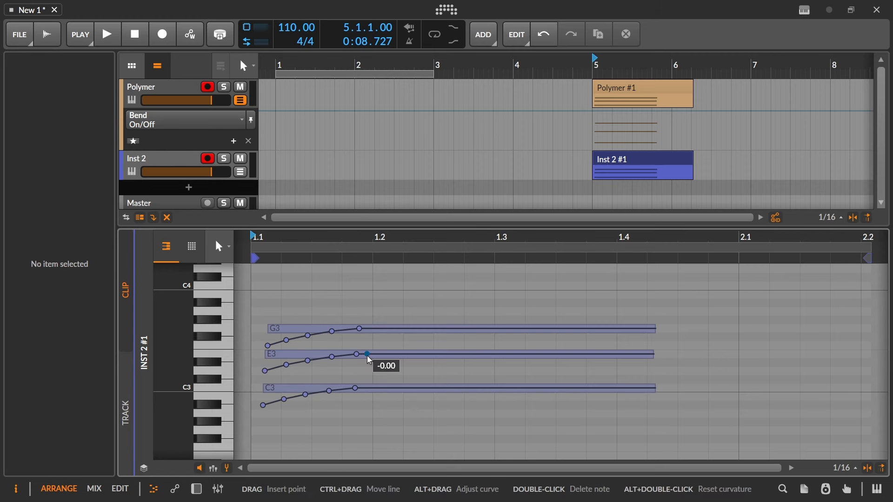
left_click(642, 160)
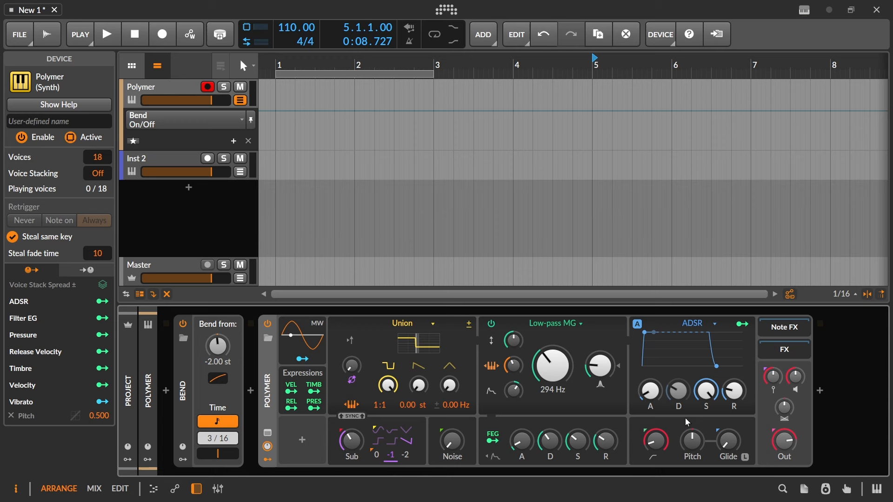
mouse_move(662, 356)
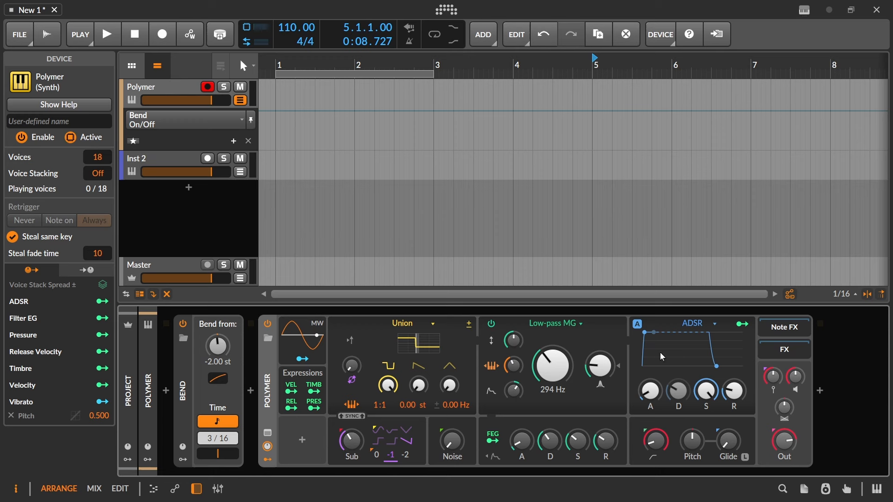
mouse_move(213, 393)
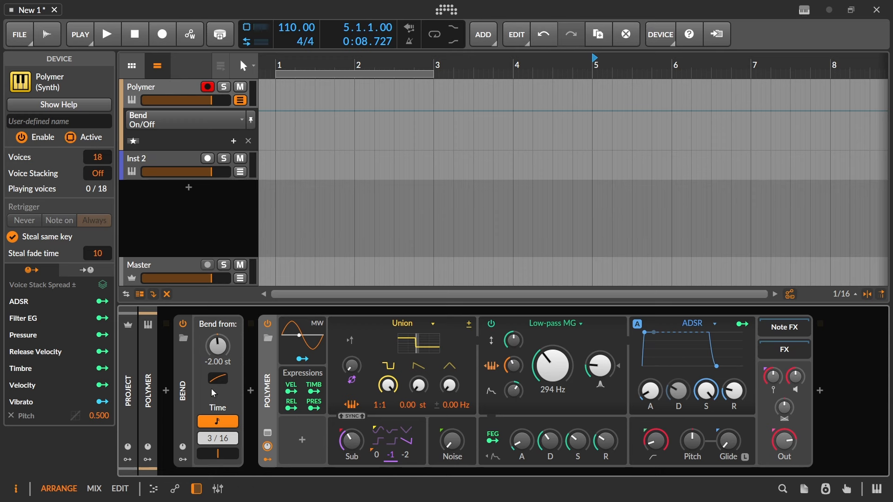
mouse_move(218, 348)
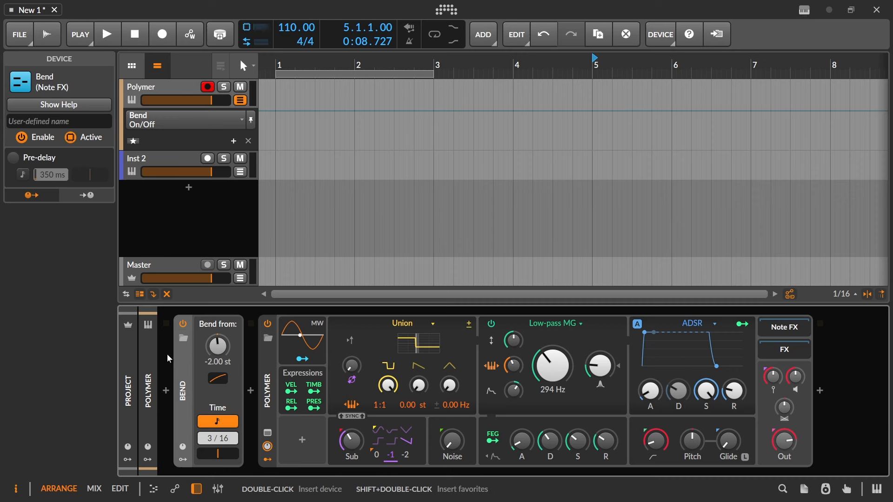
mouse_move(218, 346)
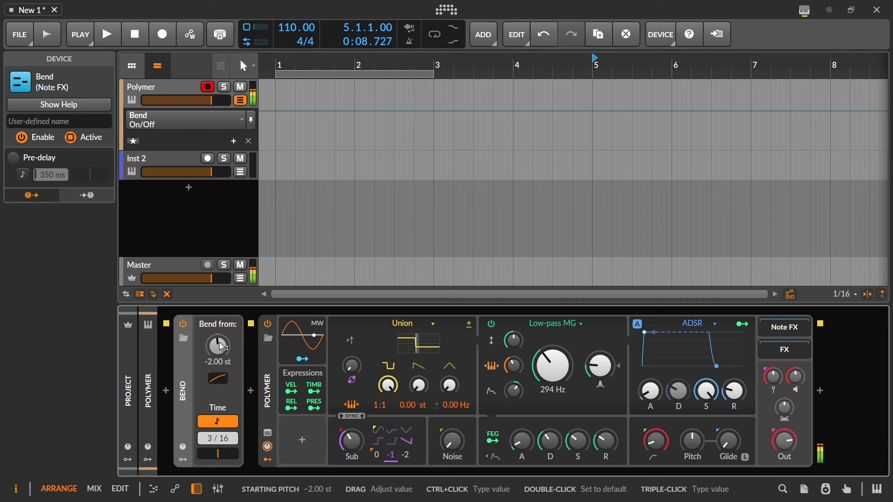
Step: Set Bend from to -48.00 st and drag the curve control nearly straight
left_click_drag(218, 345, 217, 399)
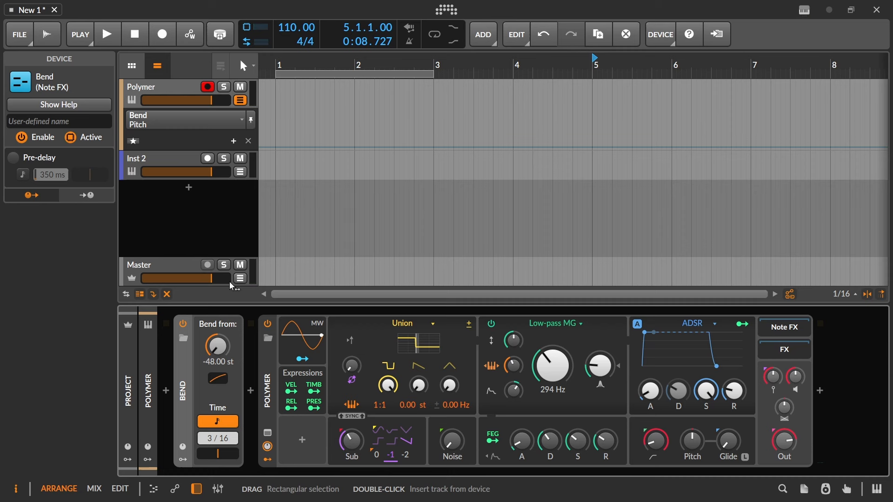
mouse_move(236, 398)
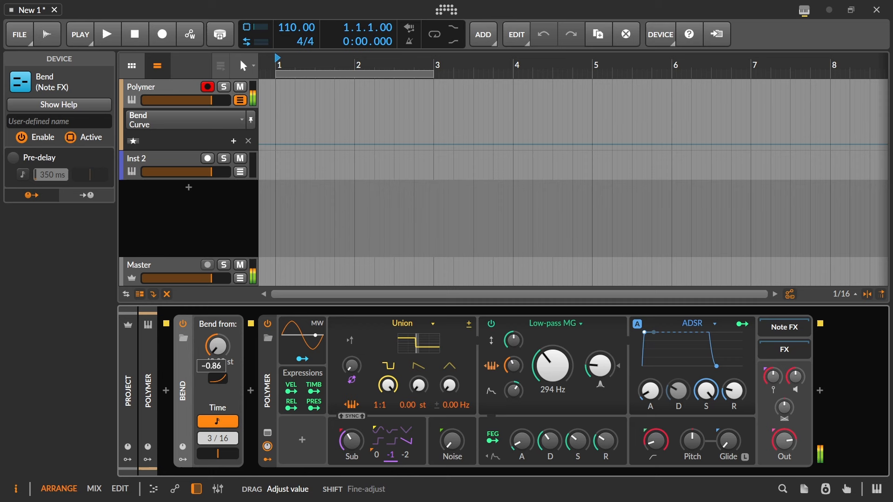
left_click_drag(216, 346, 217, 330)
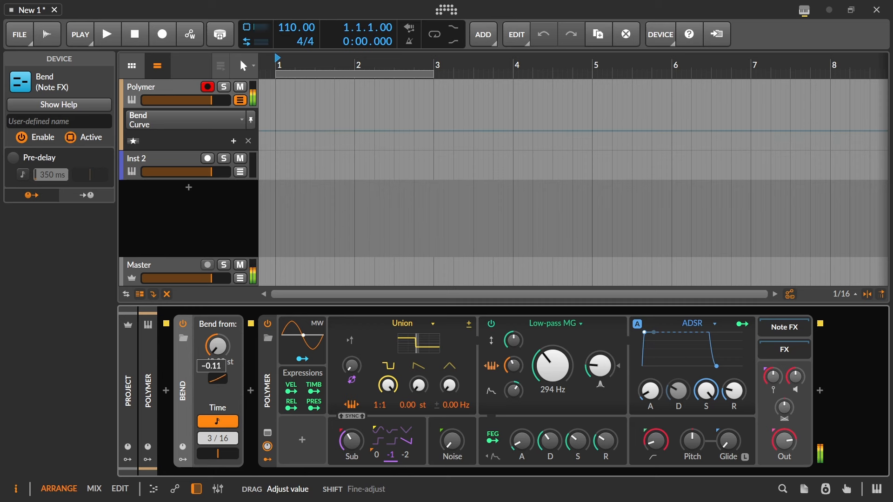
left_click_drag(216, 346, 216, 319)
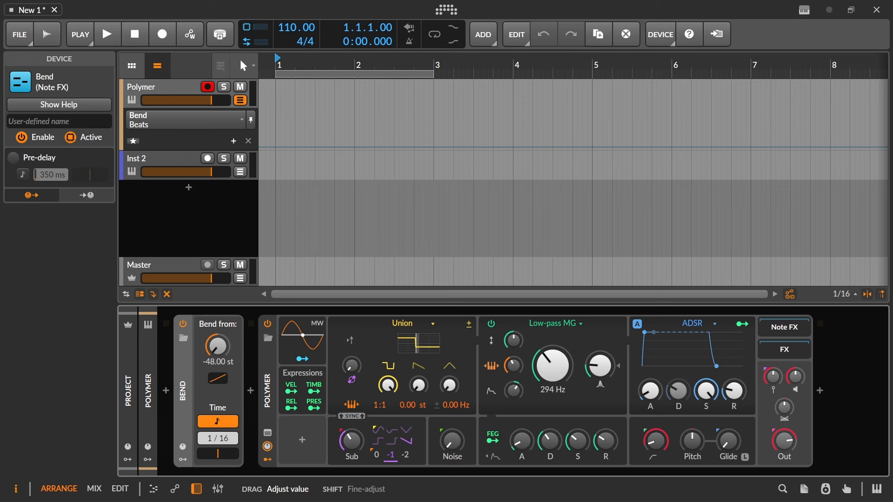
Step: Switch Bend time to milliseconds, shorten the duration, and push the curve to -1.00
left_click_drag(218, 438, 218, 421)
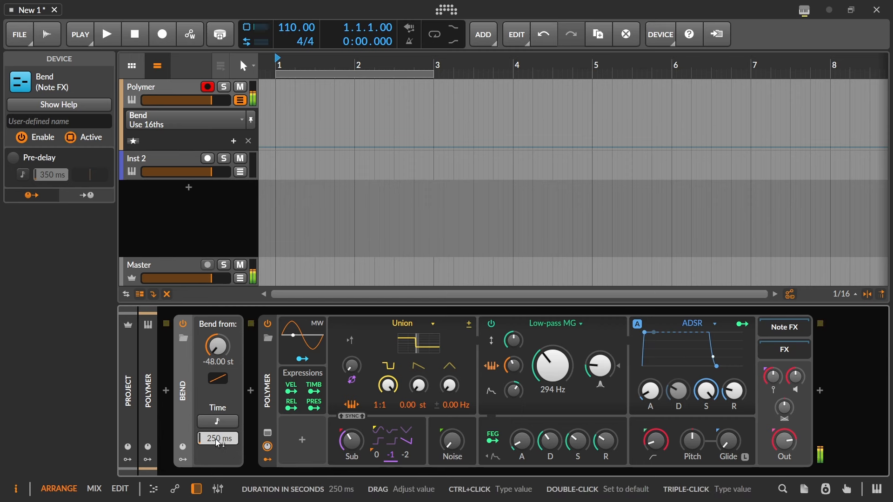
left_click_drag(217, 438, 218, 461)
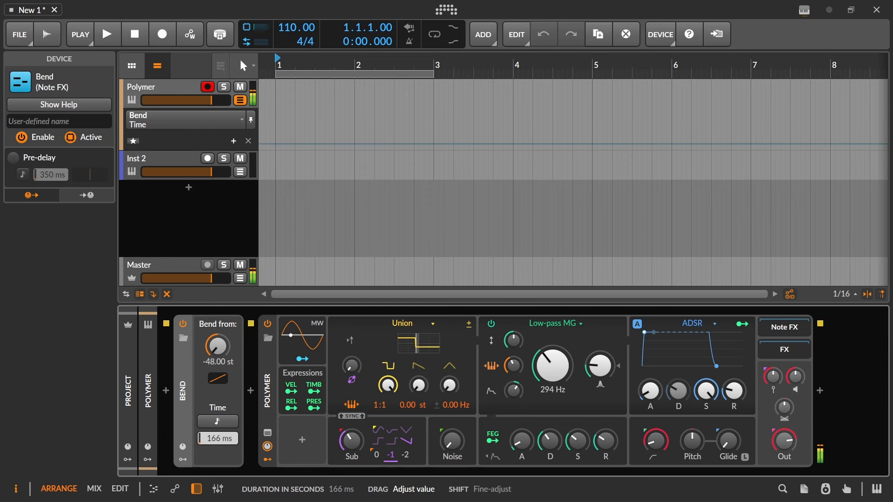
left_click_drag(218, 378, 218, 393)
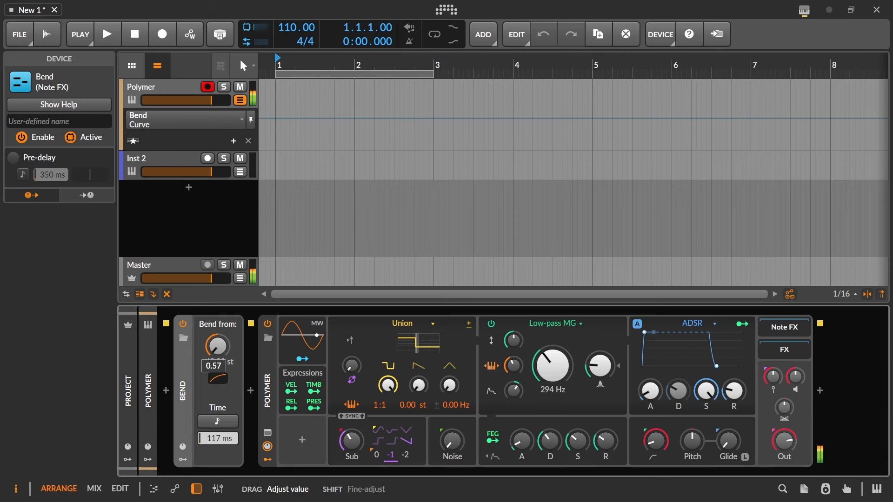
left_click_drag(217, 347, 216, 336)
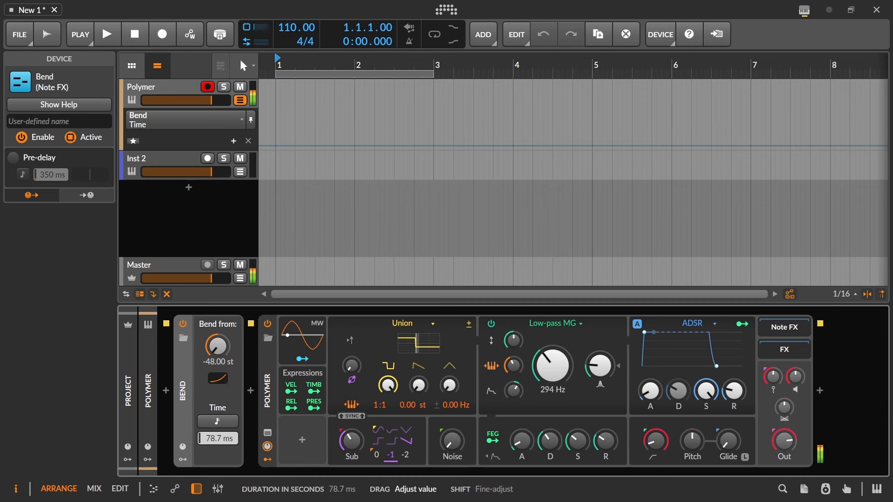
left_click_drag(217, 388, 218, 398)
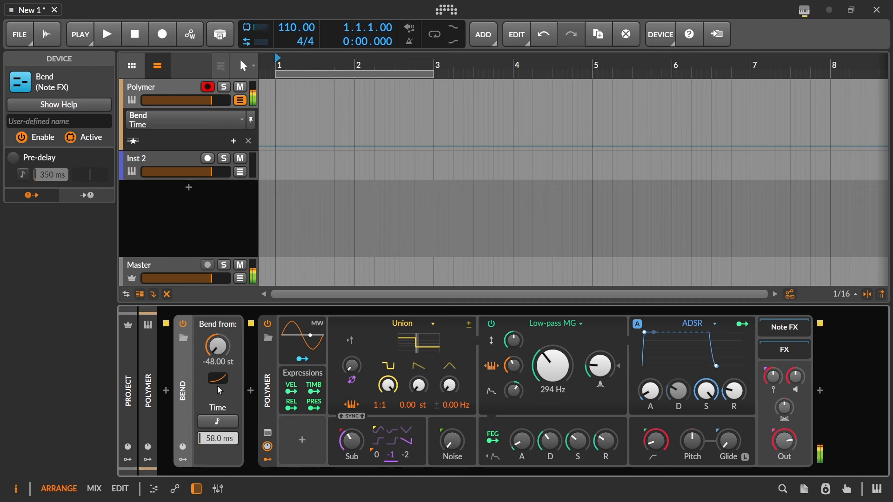
left_click_drag(217, 348, 217, 316)
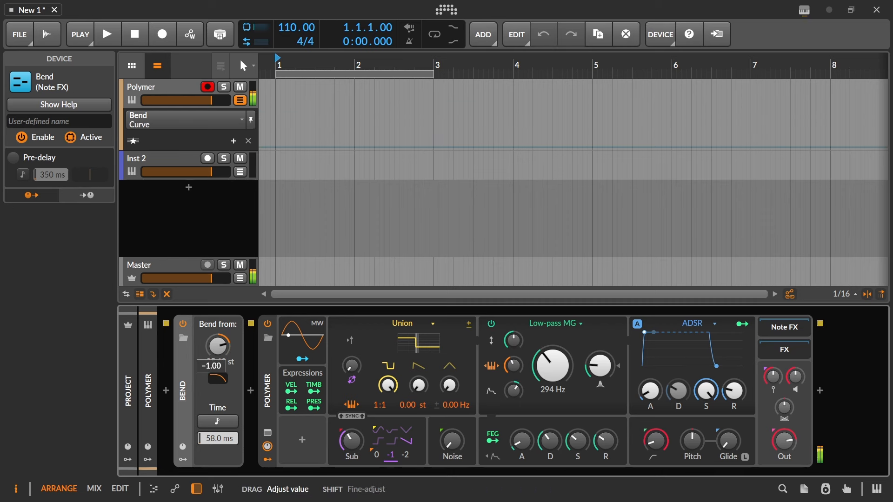
left_click_drag(218, 346, 218, 319)
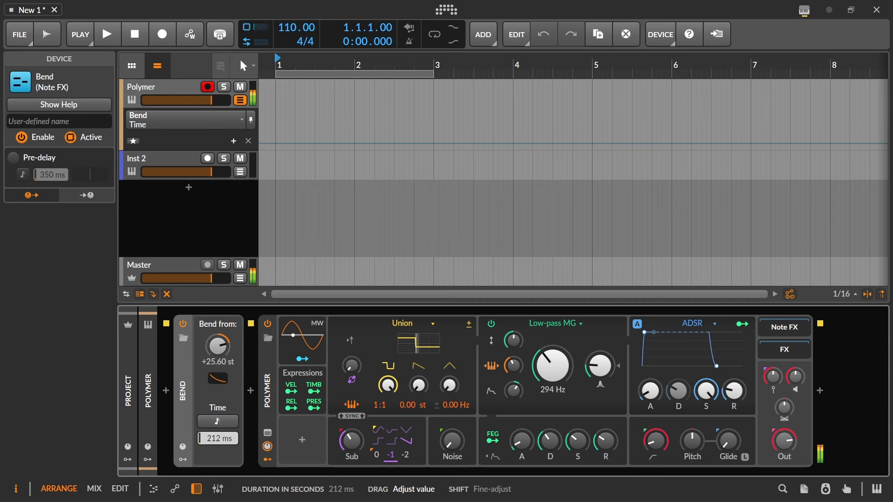
Step: Set Bend from to +25.60 st and settle the bend time at 250 ms
left_click_drag(218, 438, 218, 421)
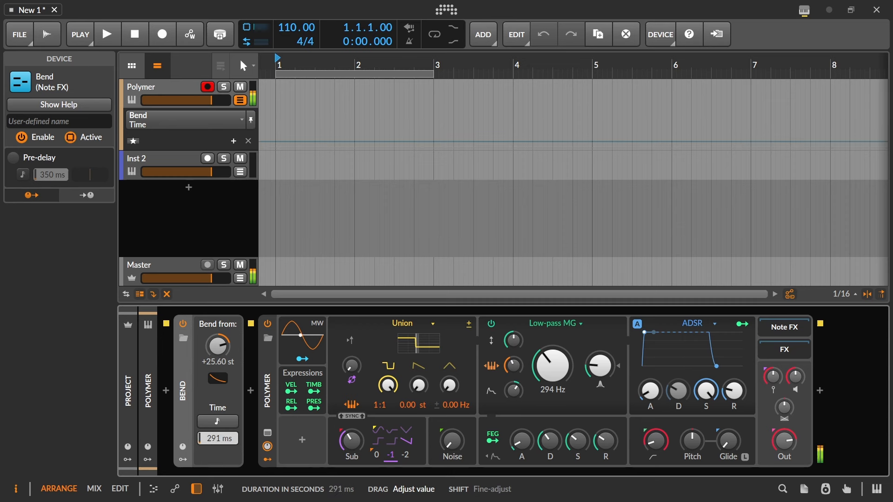
left_click_drag(217, 438, 217, 410)
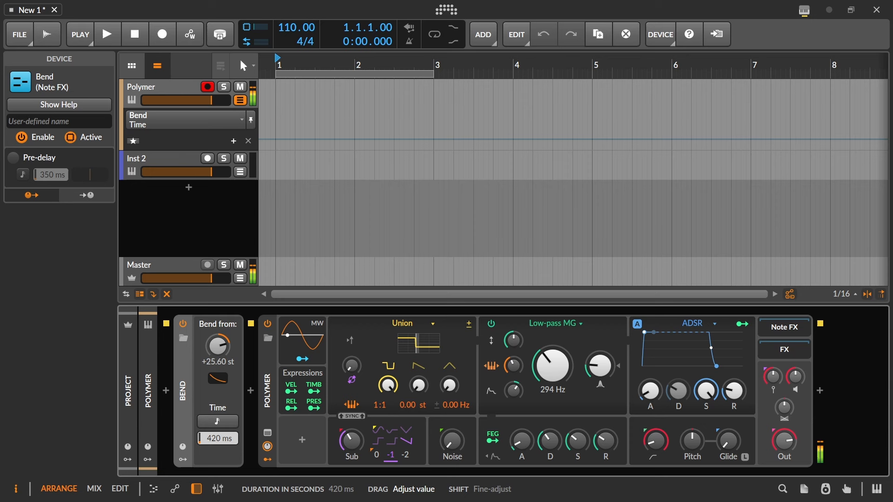
left_click_drag(217, 438, 217, 450)
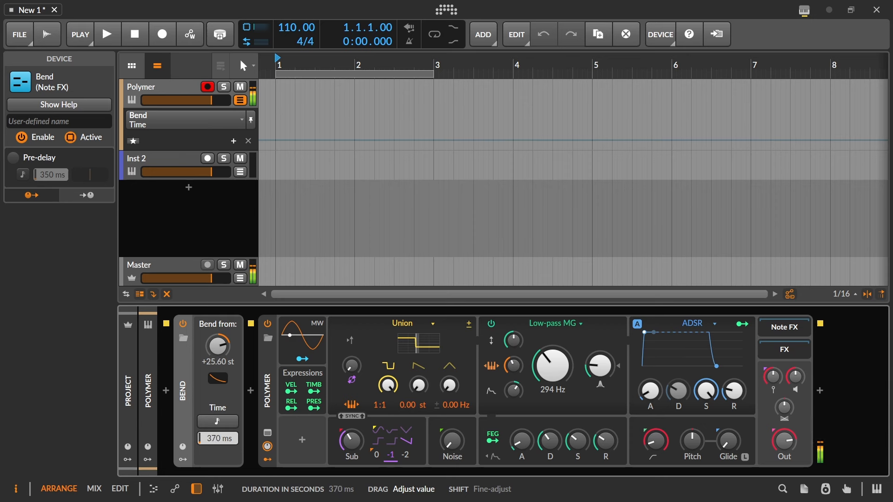
left_click_drag(218, 439, 218, 450)
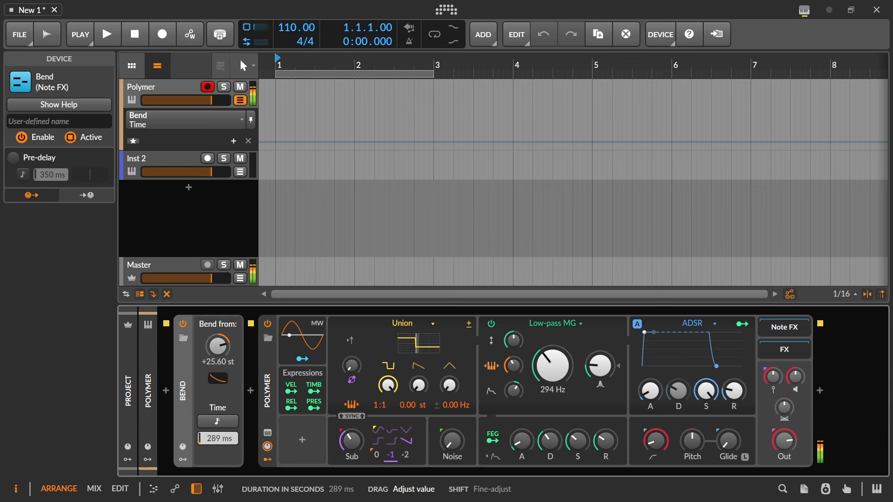
left_click_drag(218, 438, 217, 450)
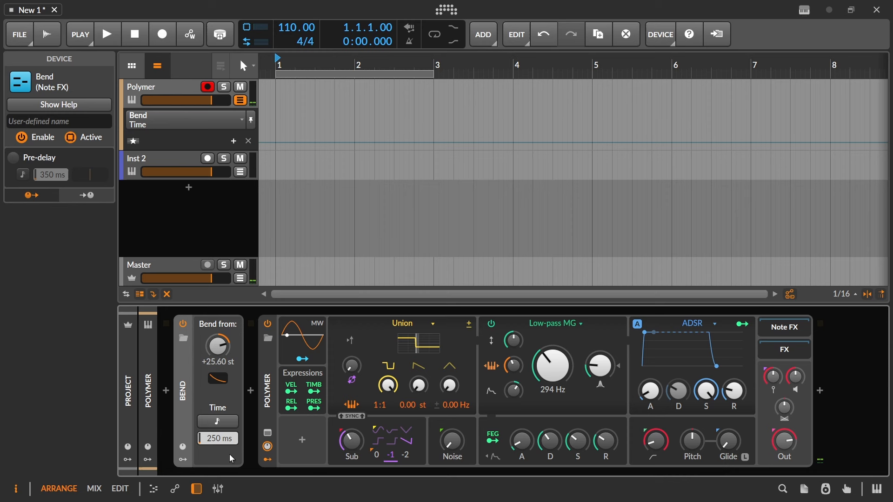
Step: Switch Bend time back to 3/16 note values and reset Bend from to 0.00 st
left_click(217, 422)
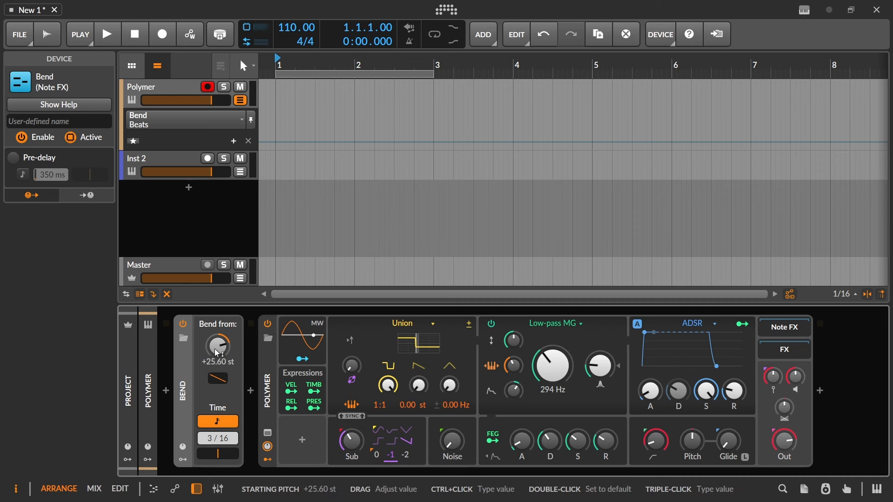
double_click(217, 346)
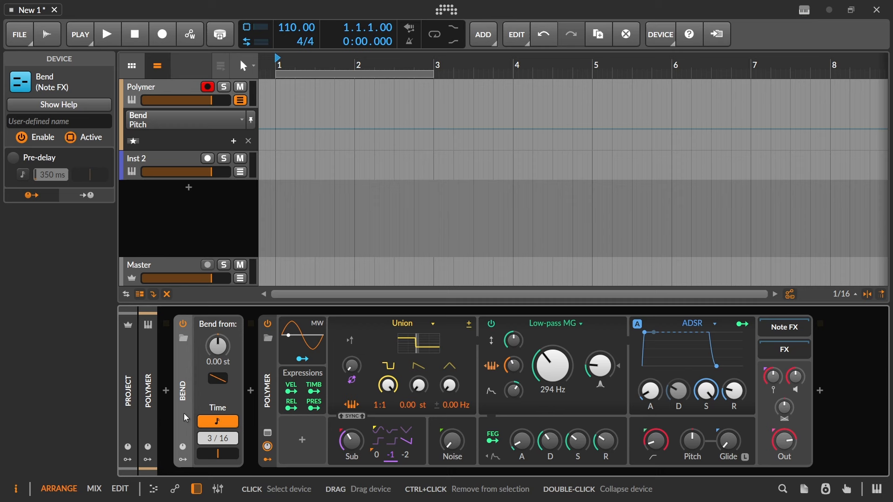
mouse_move(758, 433)
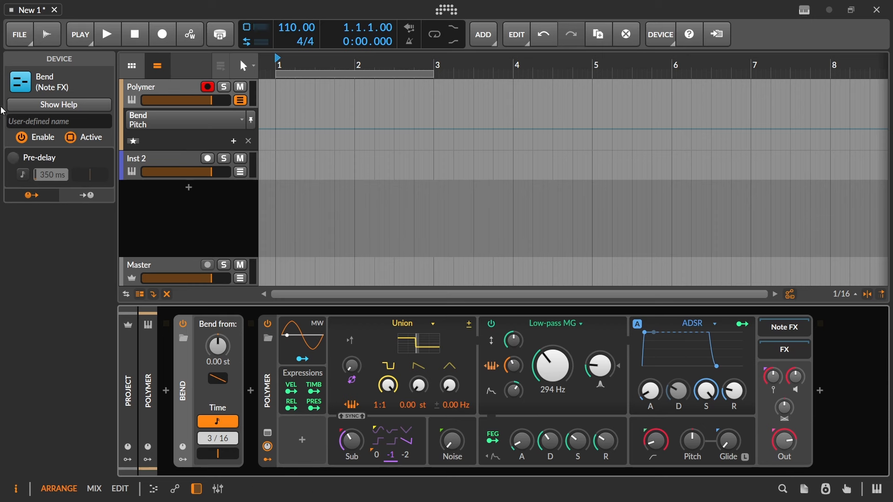
Step: Enable an 8/16 pre-delay, set Bend time to 16/16, reshape the curve, and start from -27.84 st
left_click(23, 174)
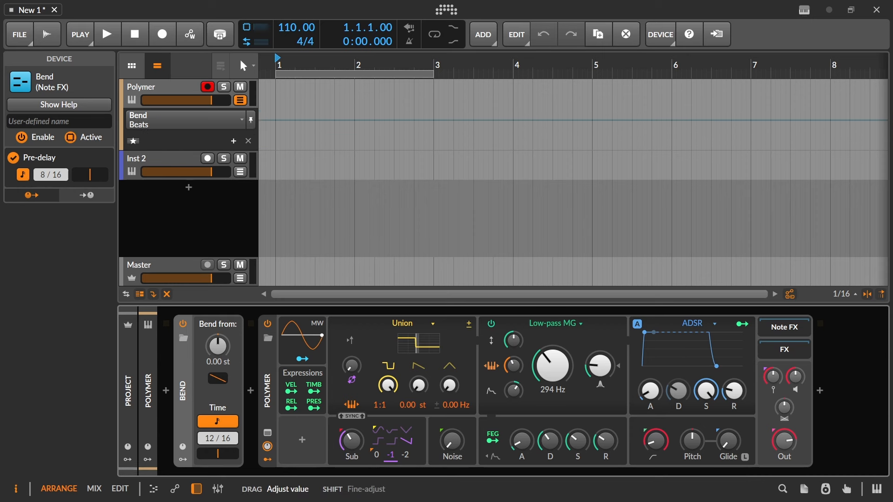
left_click_drag(217, 438, 217, 421)
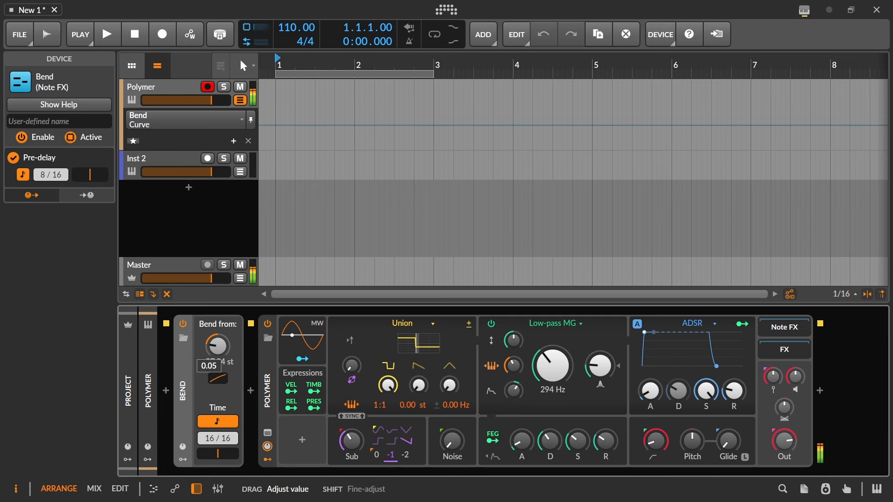
left_click_drag(217, 346, 217, 342)
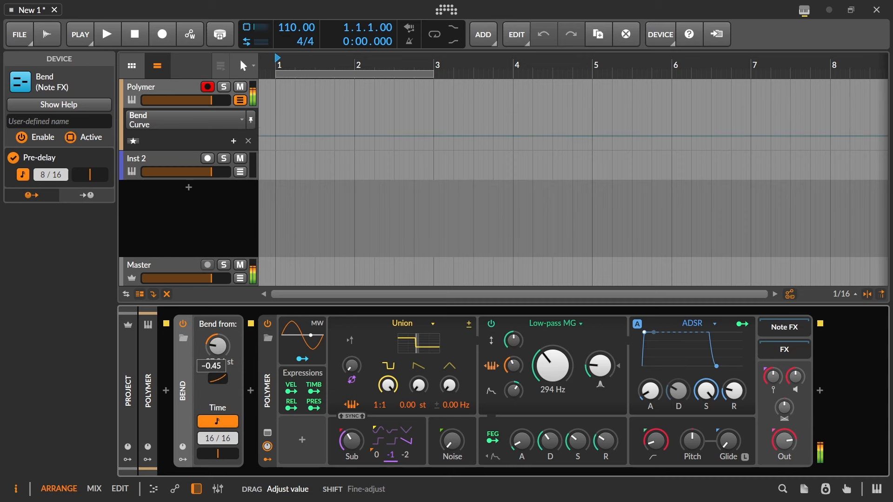
left_click_drag(217, 346, 216, 370)
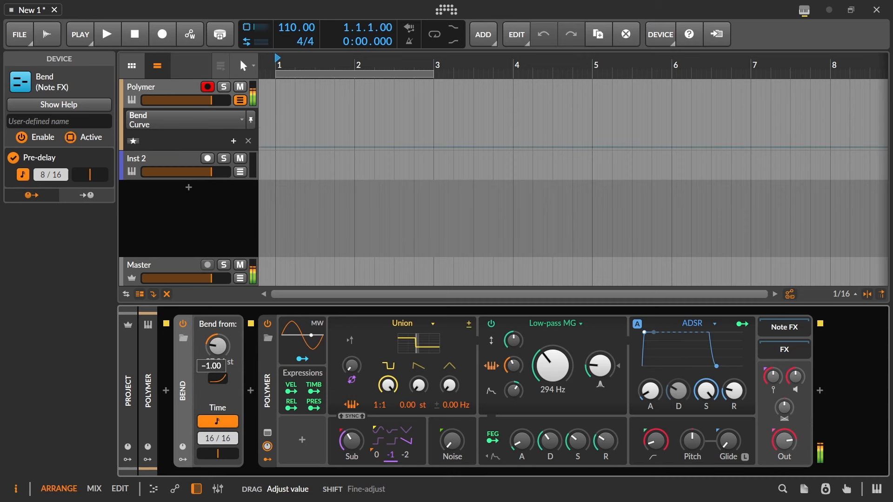
left_click_drag(218, 346, 217, 364)
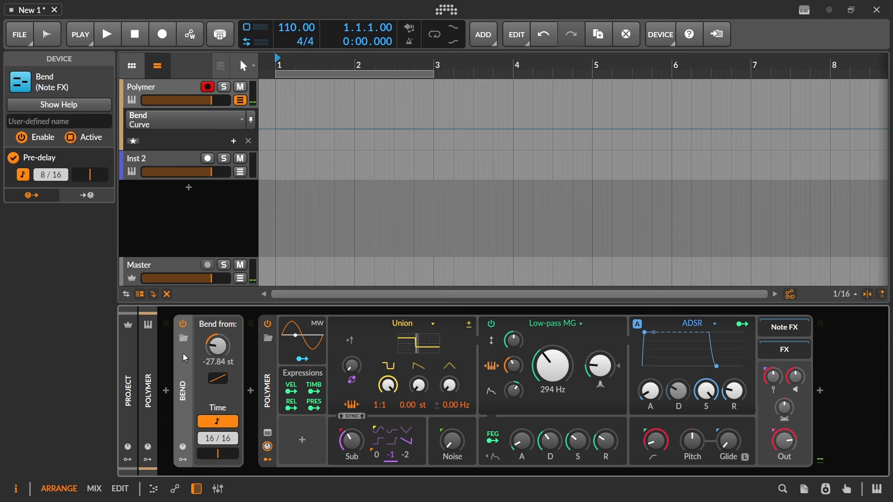
mouse_move(218, 378)
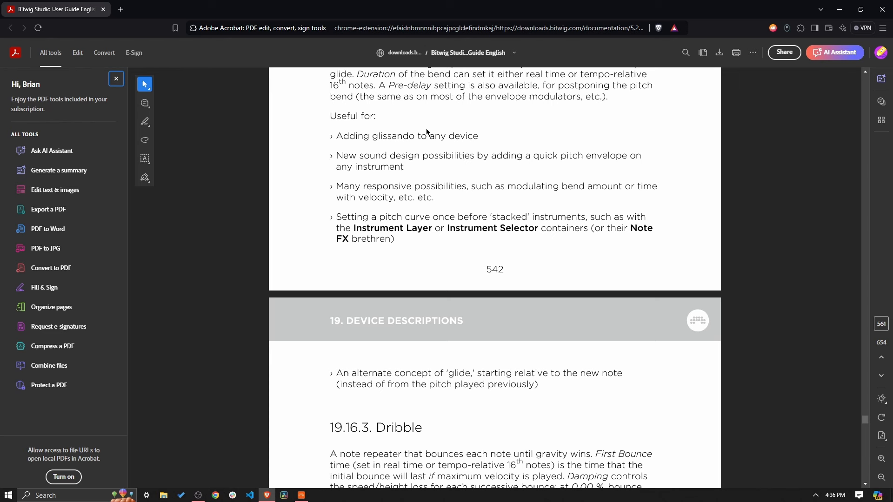
mouse_move(567, 165)
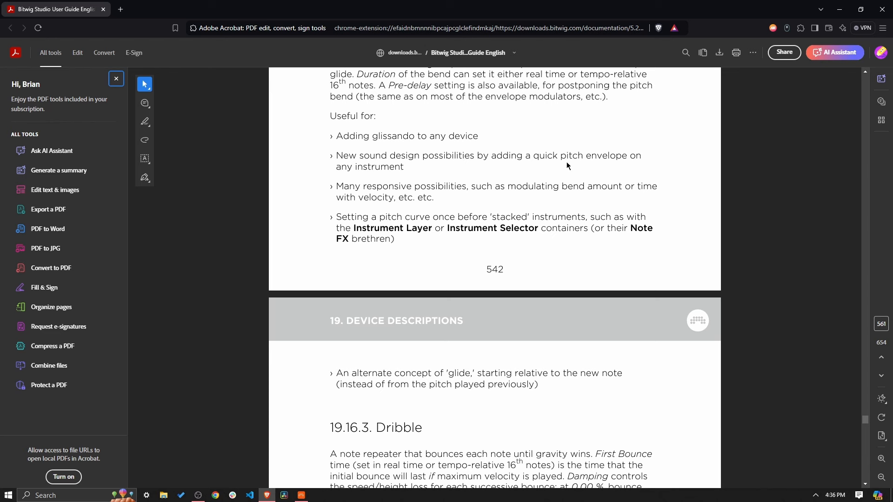
mouse_move(383, 215)
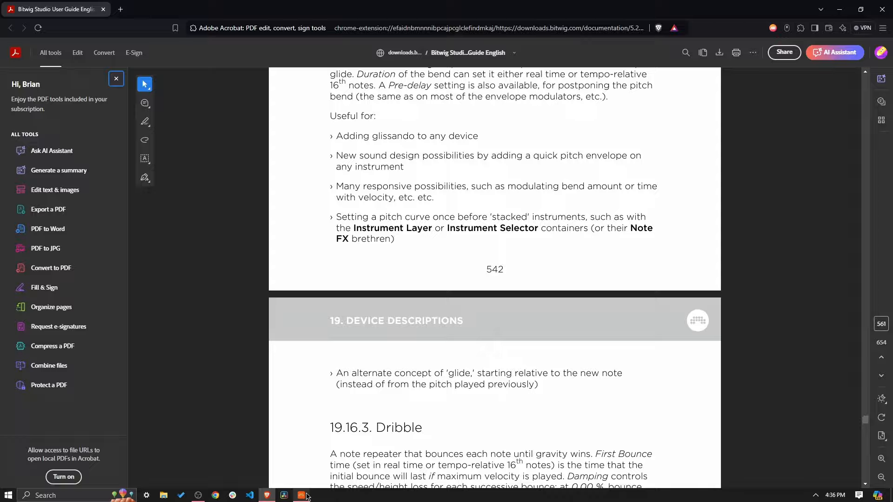
Step: Switch from the Acrobat user guide back to the Bitwig Studio window via the taskbar
left_click(306, 495)
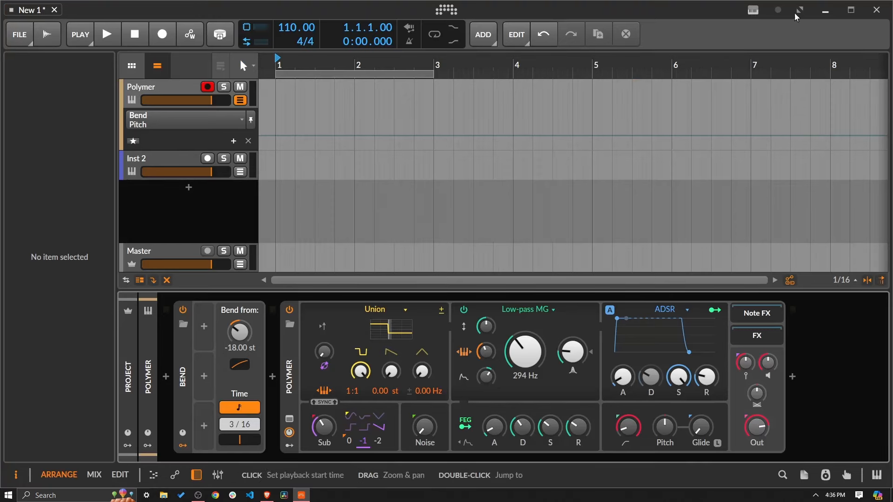
Step: Maximize the project window and attach an Expressions modulator to Polymer's Bend device
left_click(301, 494)
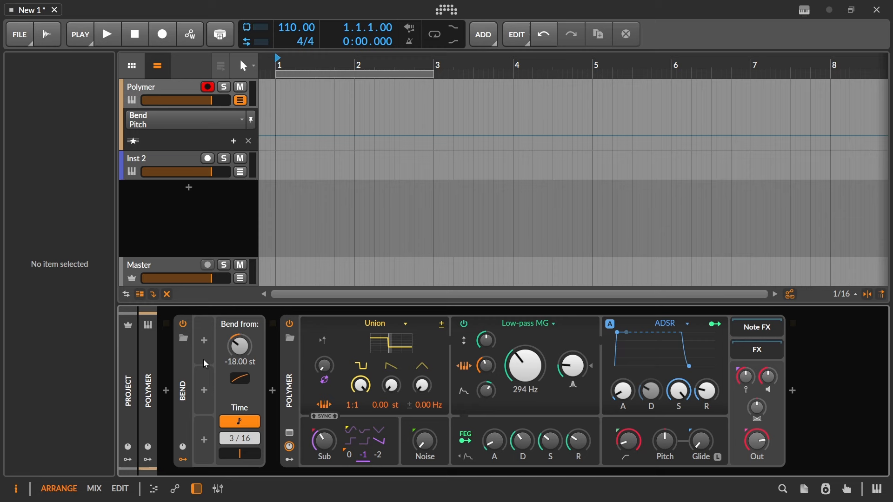
left_click(204, 339)
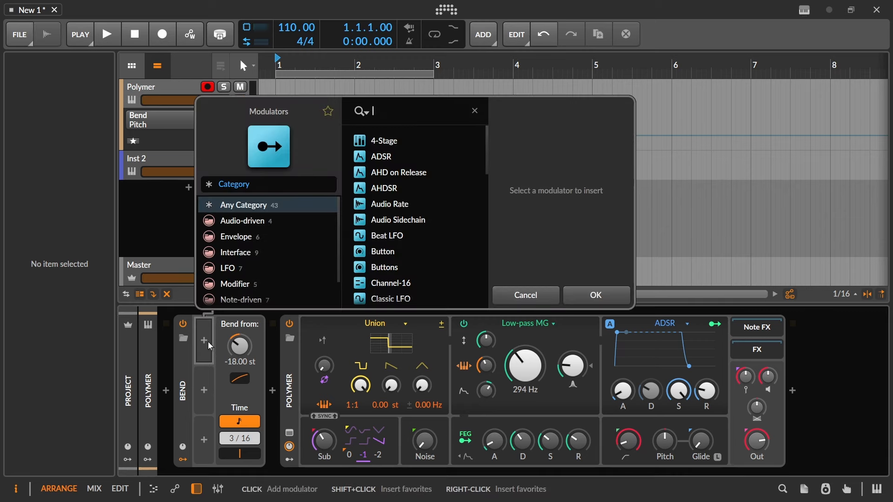
type("ex")
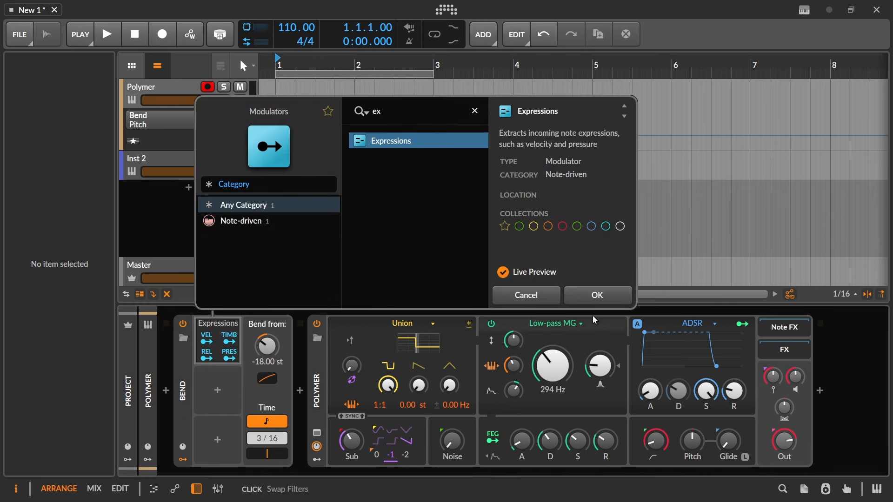
left_click(596, 295)
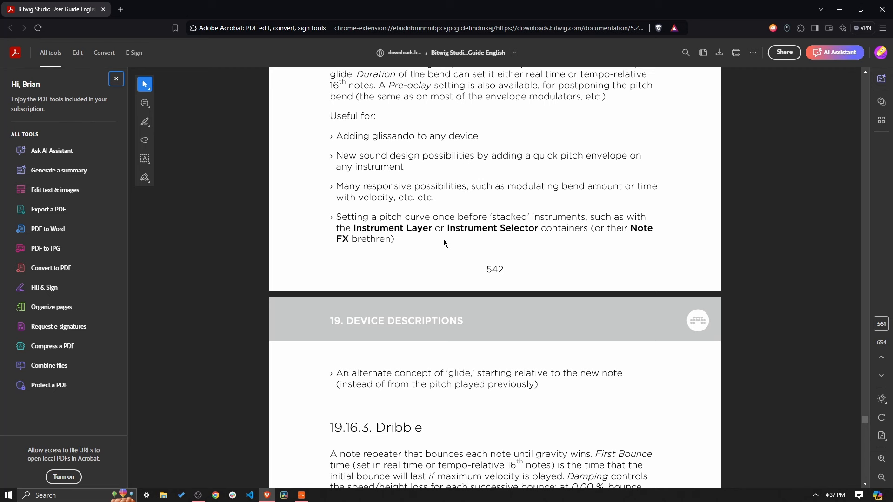
mouse_move(307, 220)
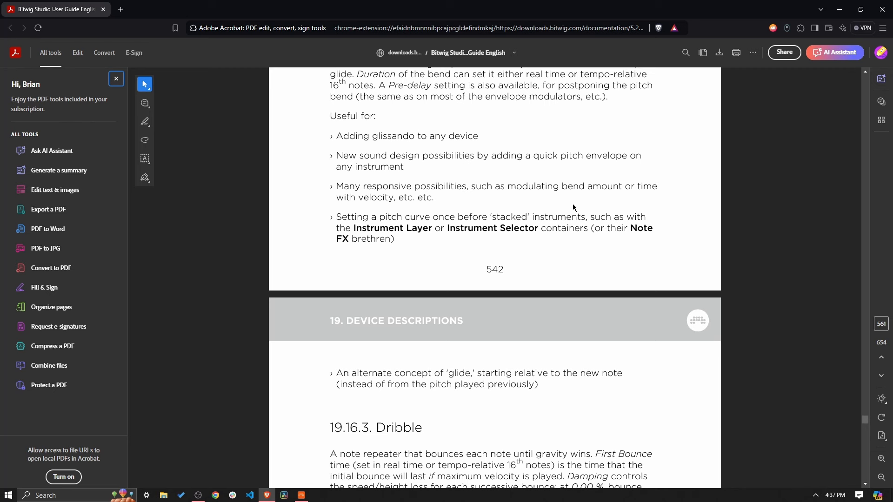
mouse_move(468, 259)
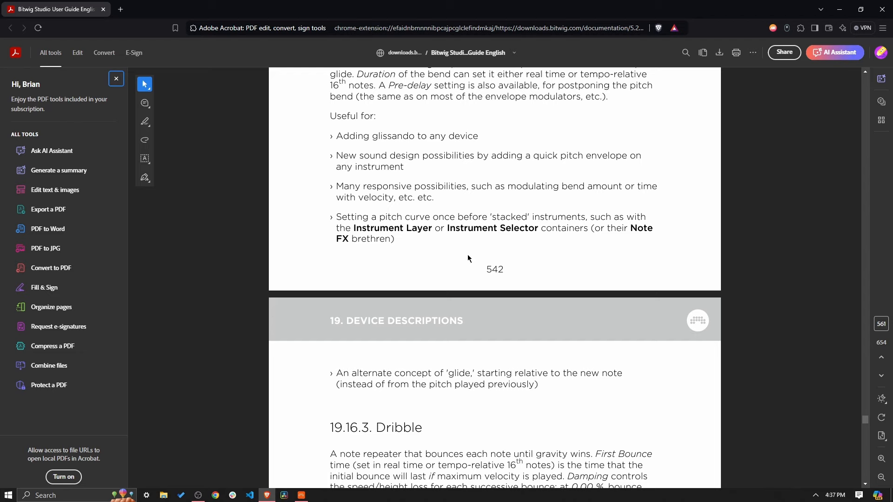
Step: Switch from the PDF guide back to the Bitwig Studio project
left_click(266, 495)
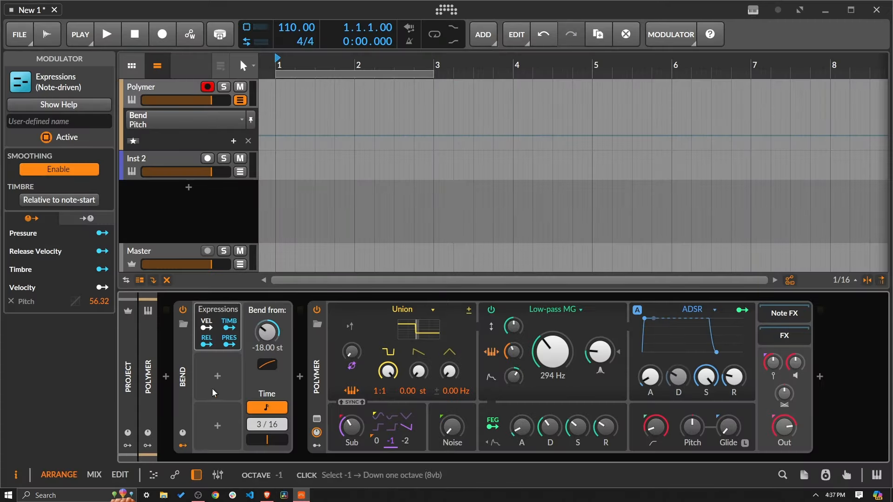
mouse_move(710, 430)
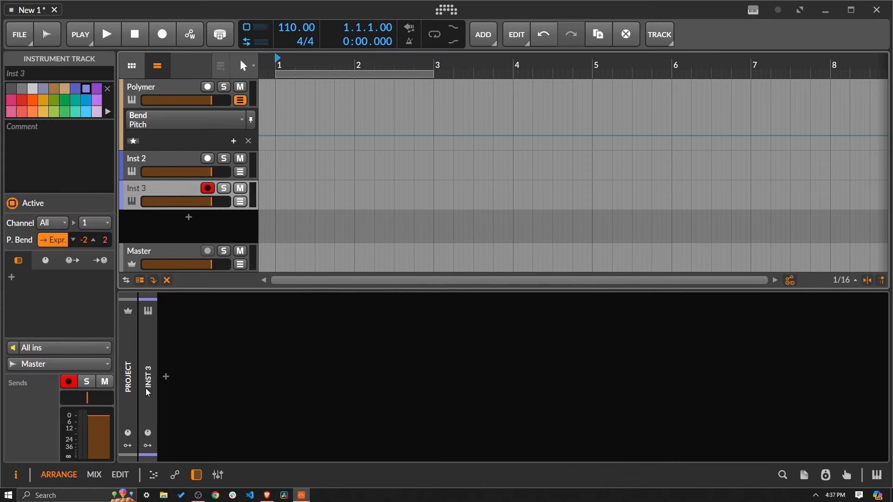
Step: Load the Brothaz Pluck 1 Instrument Layer preset on the new track
left_click(165, 376)
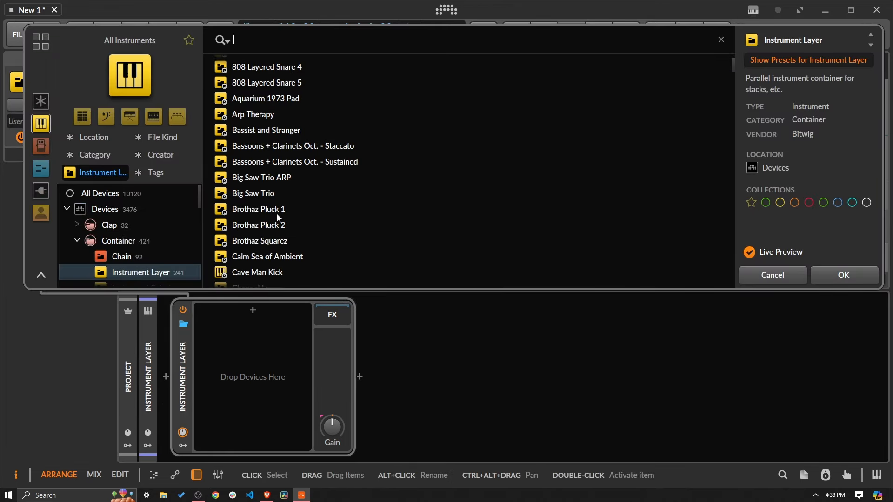
double_click(258, 209)
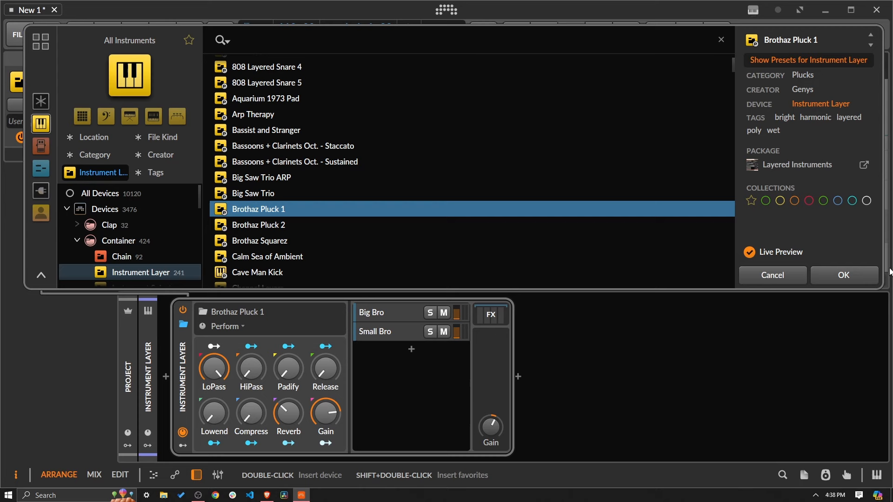
left_click(842, 274)
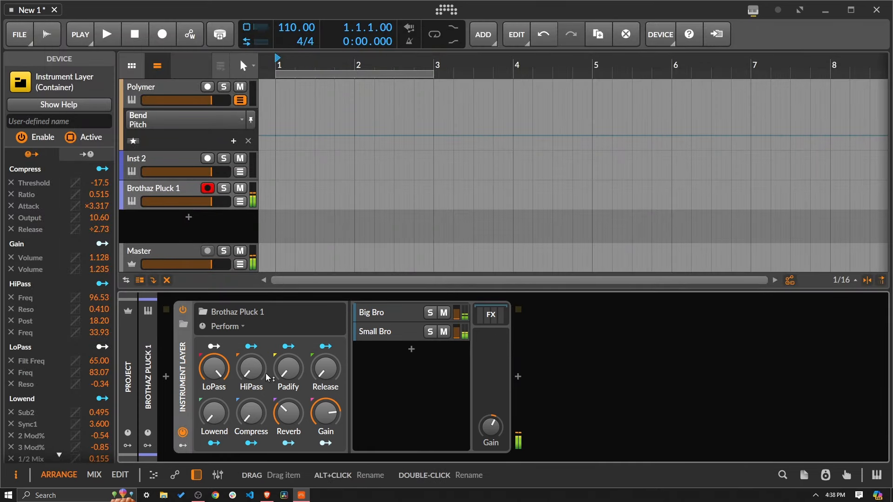
Step: Insert a Bend note effect before the Brothaz Pluck 1 instrument layer
left_click(166, 377)
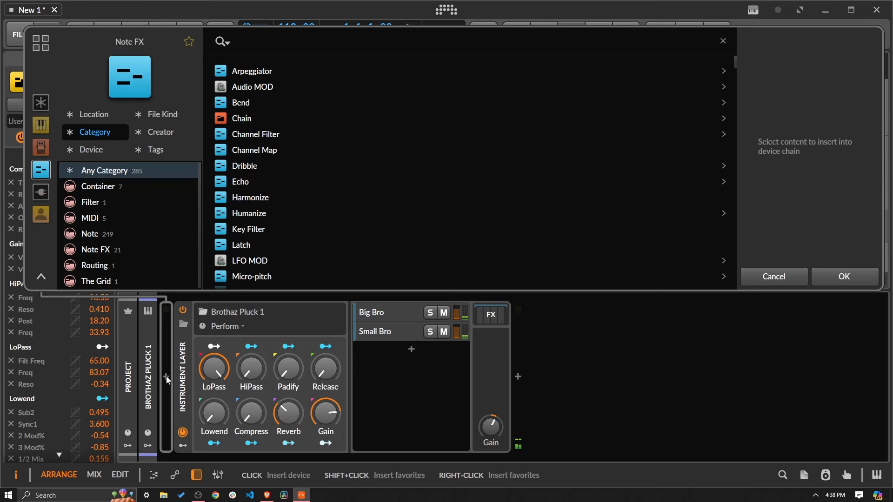
type("ben")
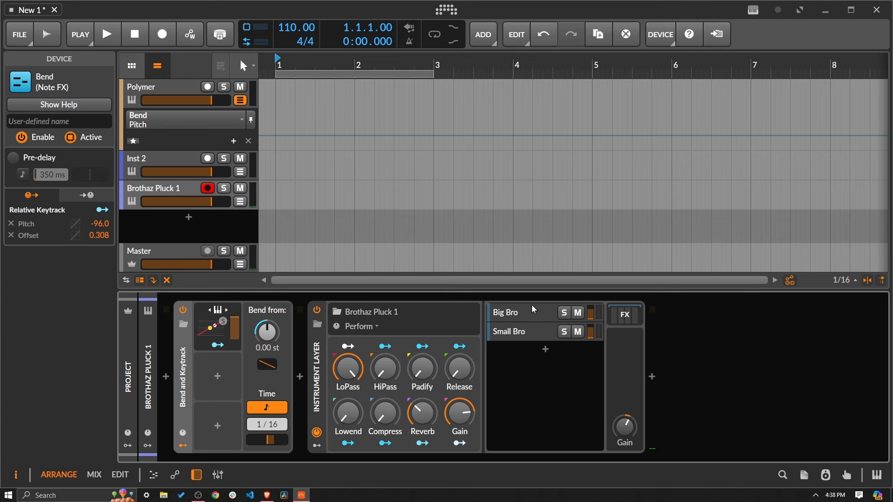
mouse_move(518, 300)
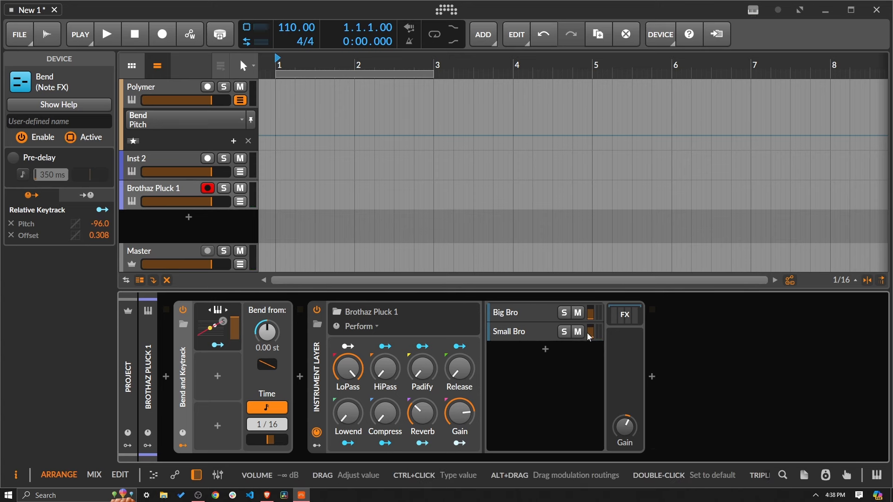
left_click(576, 332)
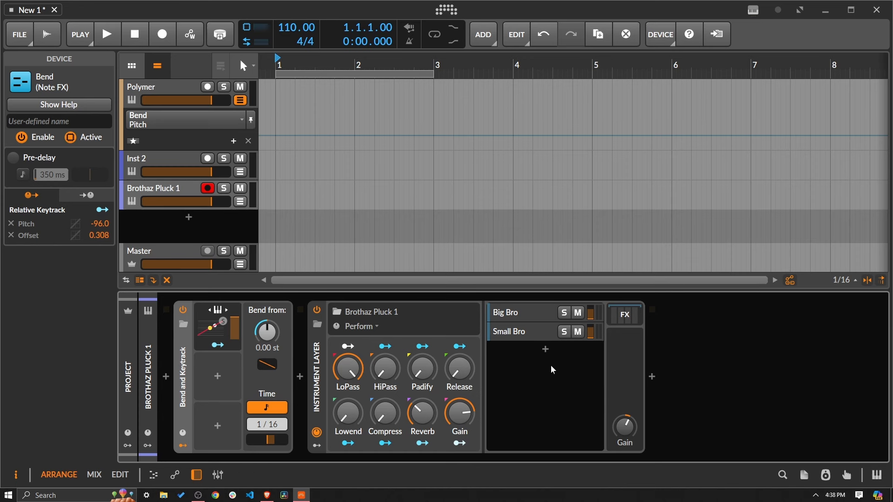
mouse_move(538, 454)
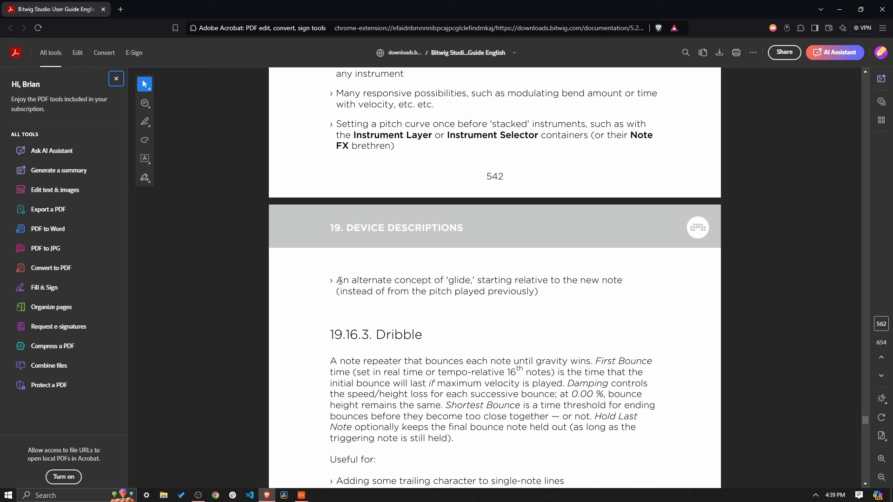
mouse_move(419, 286)
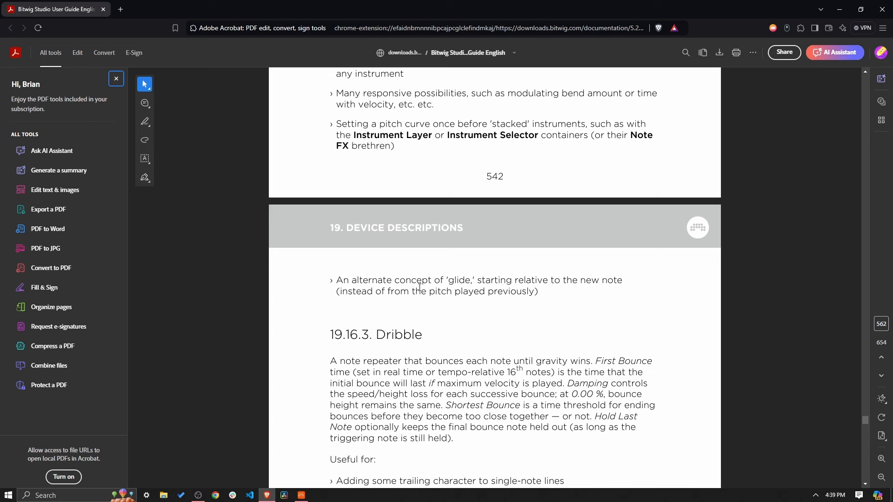
mouse_move(543, 293)
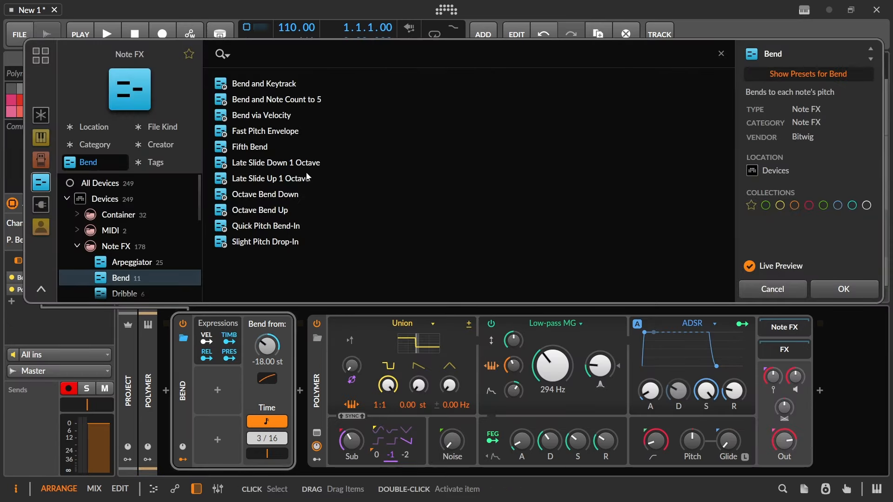
Step: Load the Bend and Note Count to 5 preset on Polymer's Bend device
left_click(274, 99)
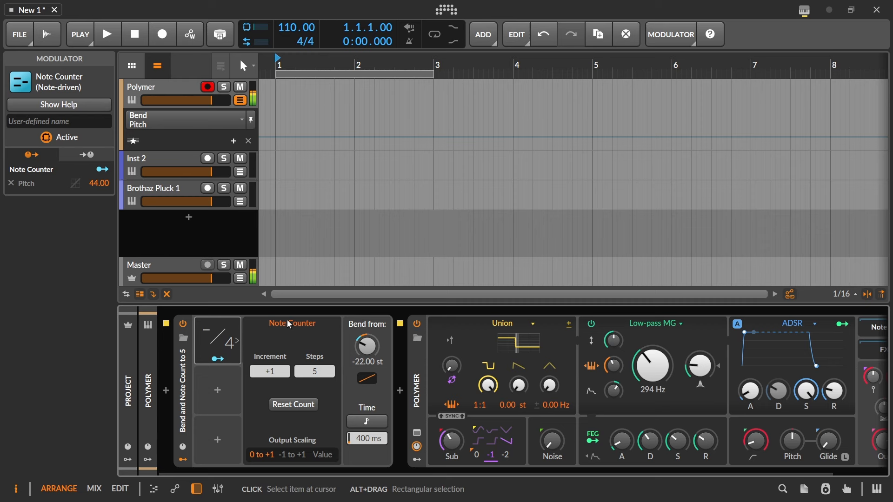
mouse_move(407, 329)
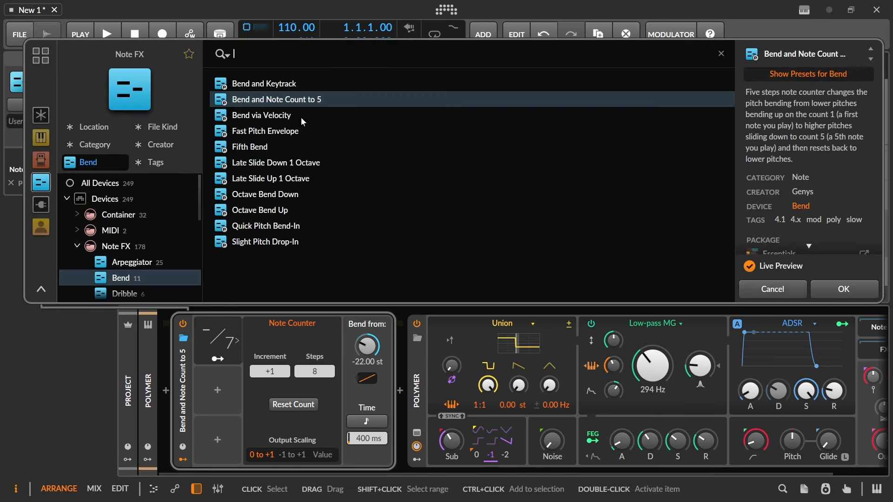
mouse_move(300, 137)
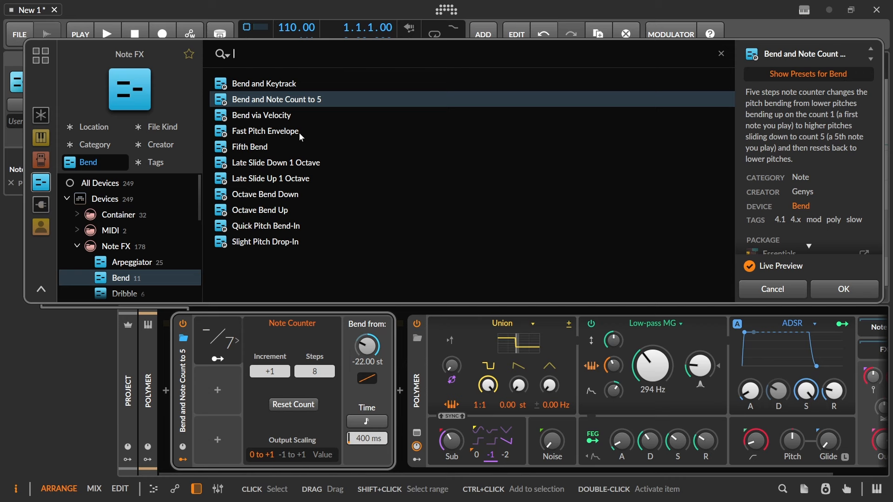
Step: Load the Fifth Bend preset, toggling the Bend Down macro on and back off
left_click(249, 147)
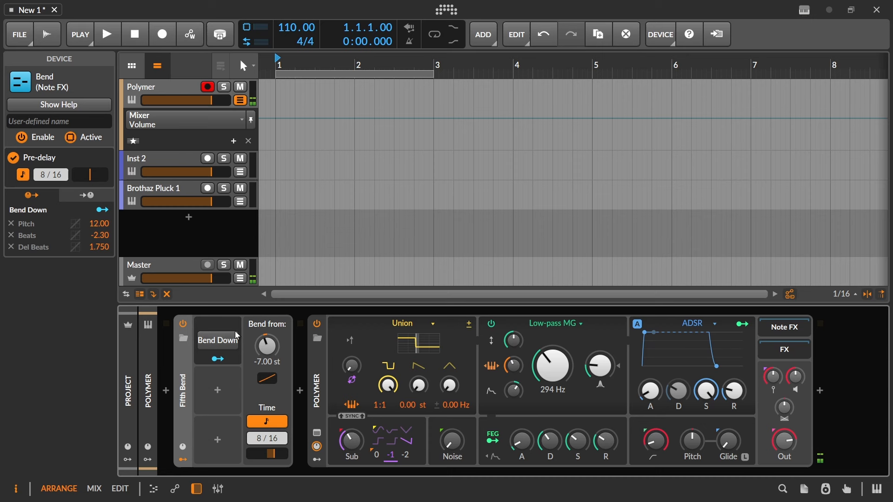
left_click(217, 340)
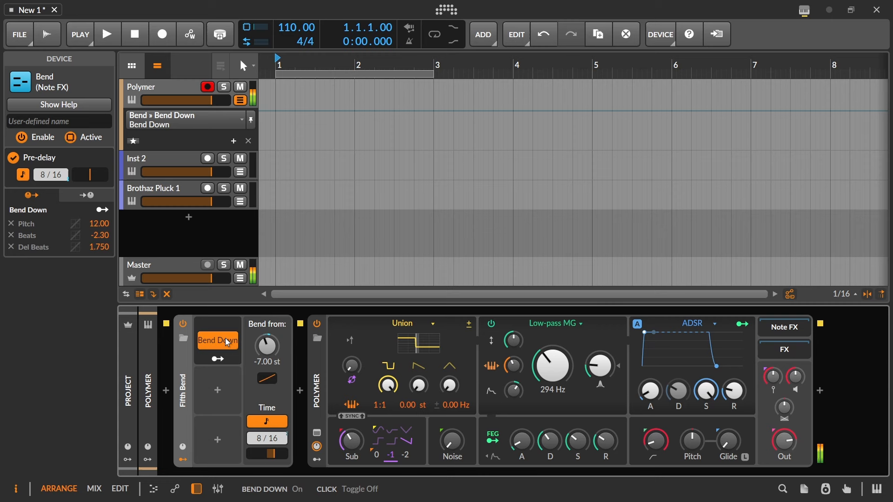
left_click(217, 340)
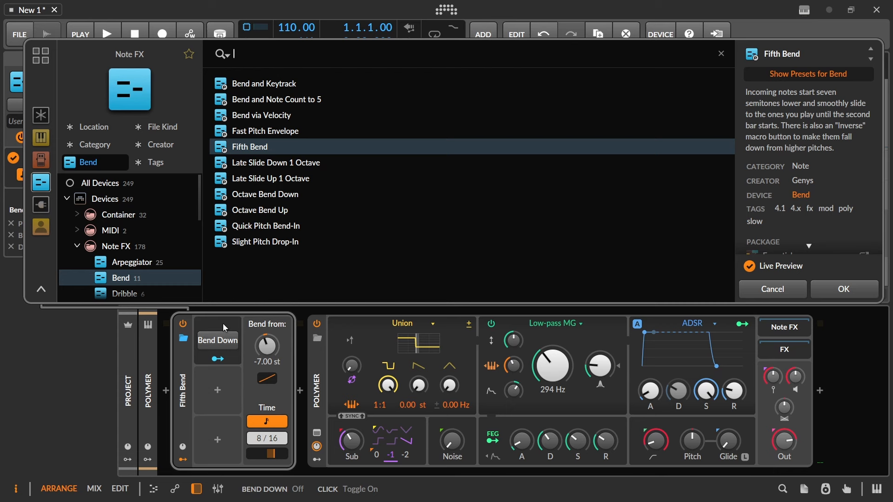
mouse_move(312, 203)
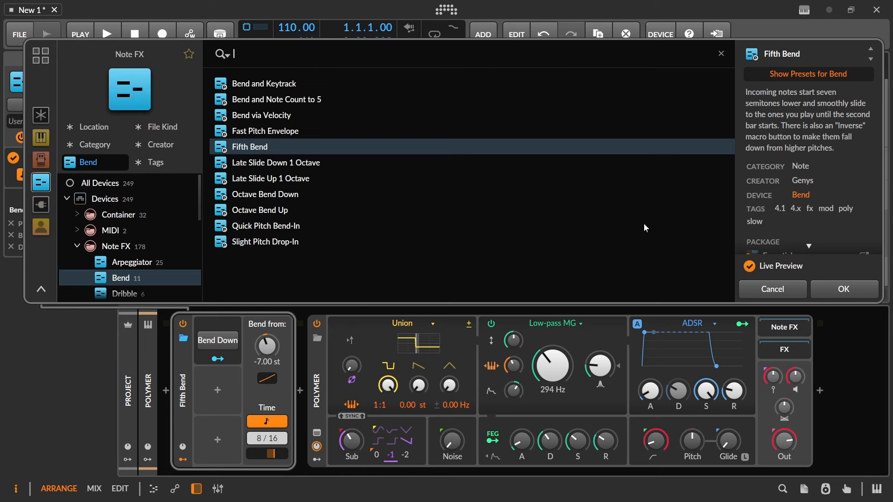
mouse_move(842, 292)
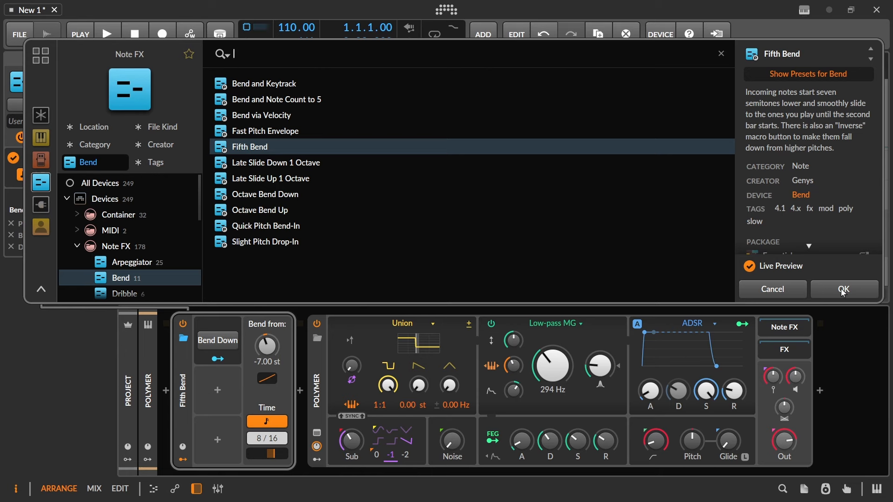
left_click(842, 289)
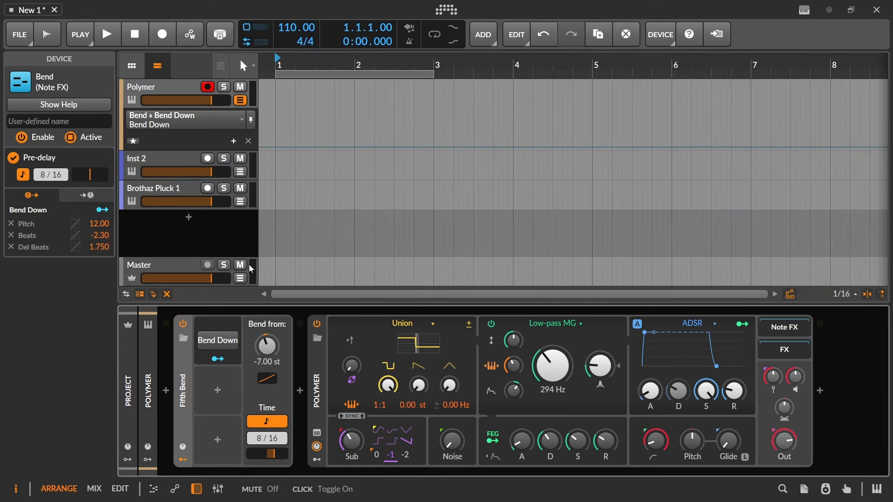